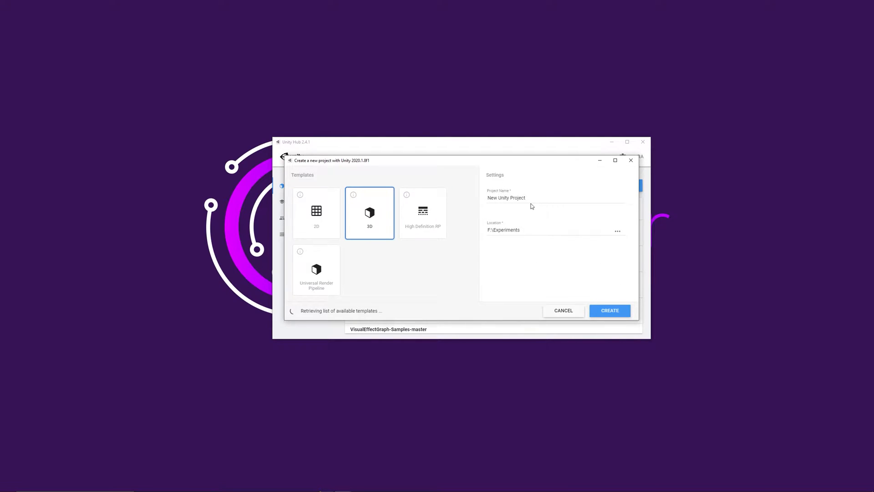
# - Name the new 3D project 'HDRP Volumetric Lights' and create it
pyautogui.write('HDRP')
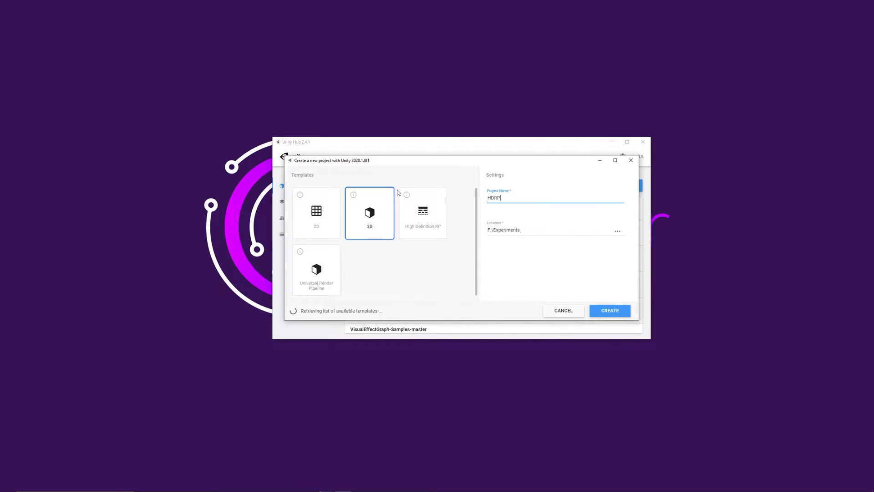
pyautogui.write('Volumetric Light')
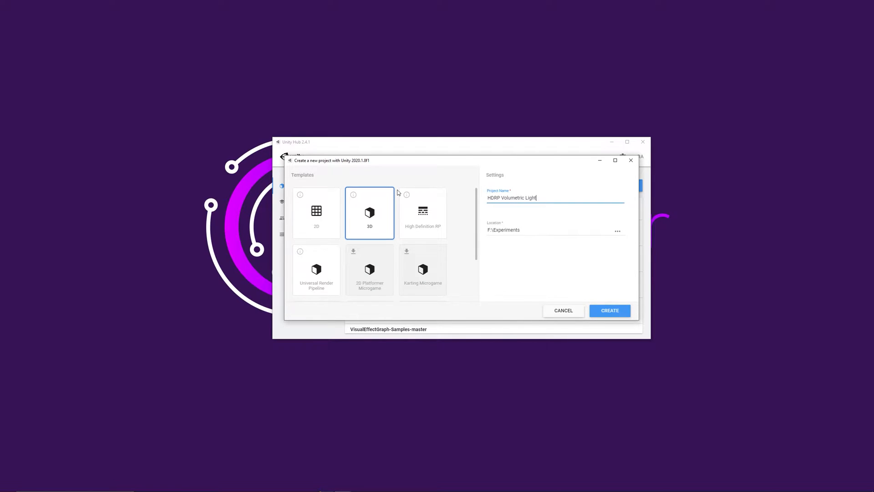
pyautogui.click(610, 311)
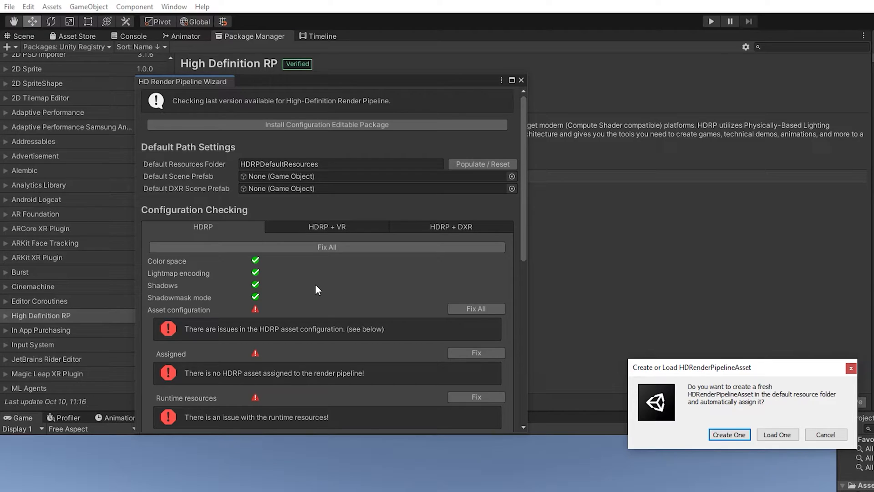
# - Create and assign a new HDRP pipeline asset and HD default scene from the wizard
pyautogui.click(729, 434)
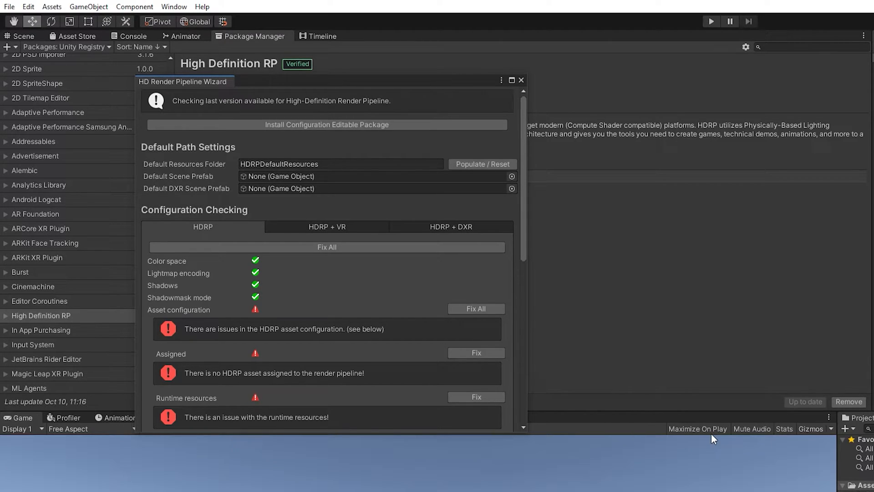
pyautogui.moveTo(698, 431)
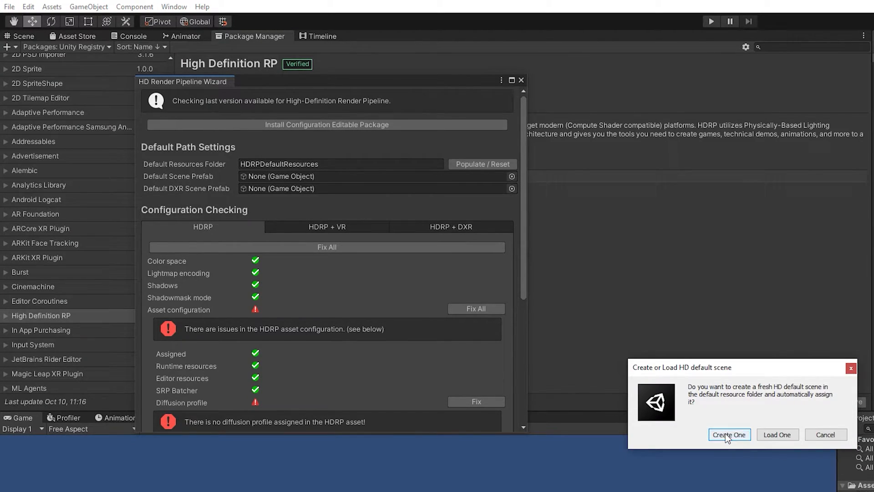
pyautogui.click(729, 435)
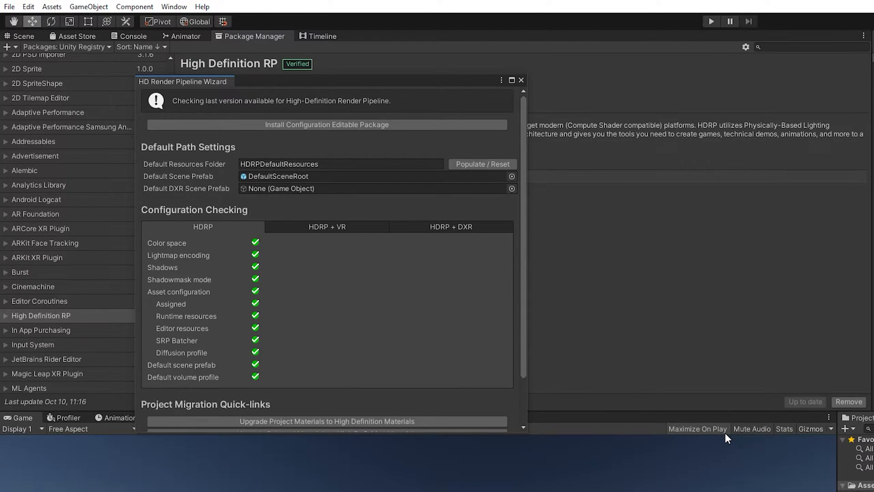
pyautogui.click(521, 79)
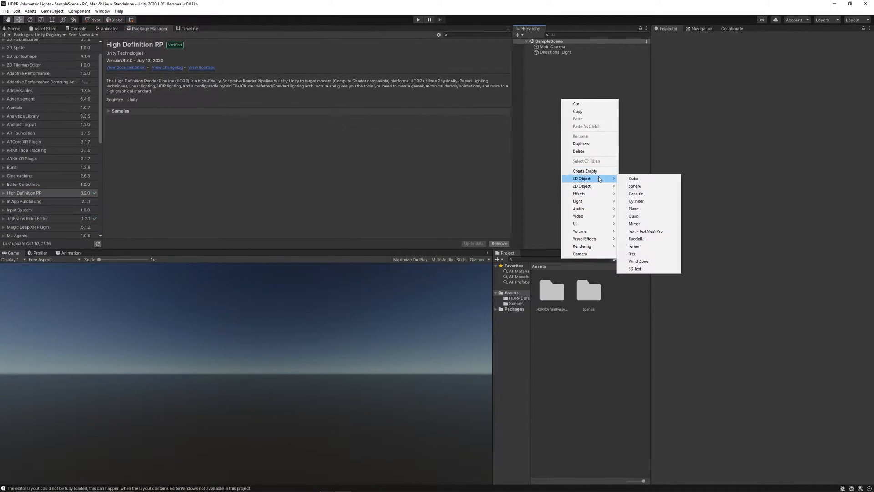
# - Add a terrain object and set the Directional Light intensity to 10000
pyautogui.click(634, 246)
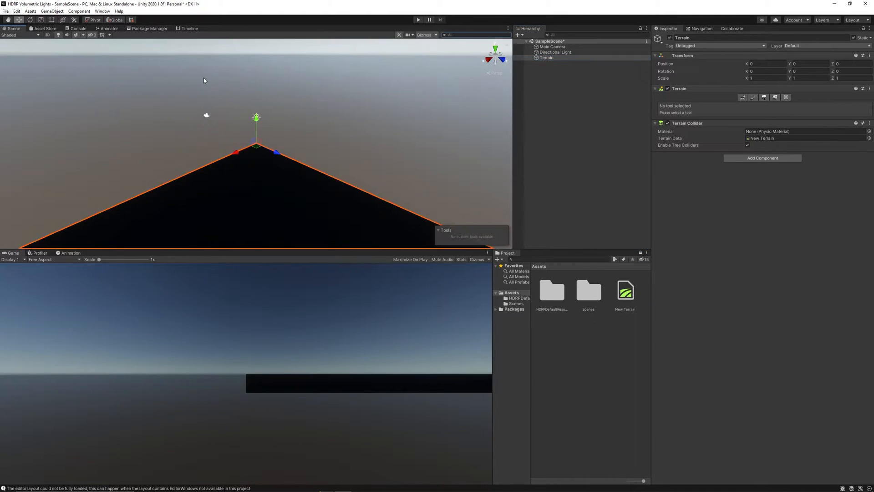
pyautogui.click(555, 51)
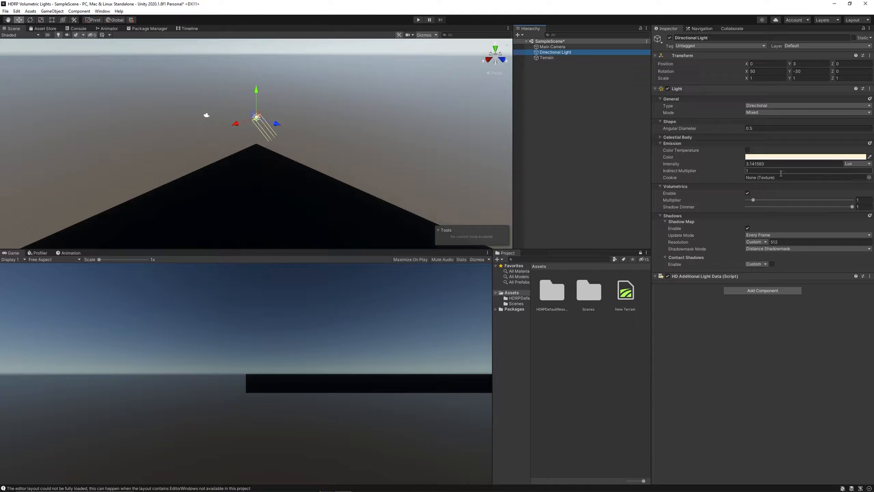
pyautogui.write('10000')
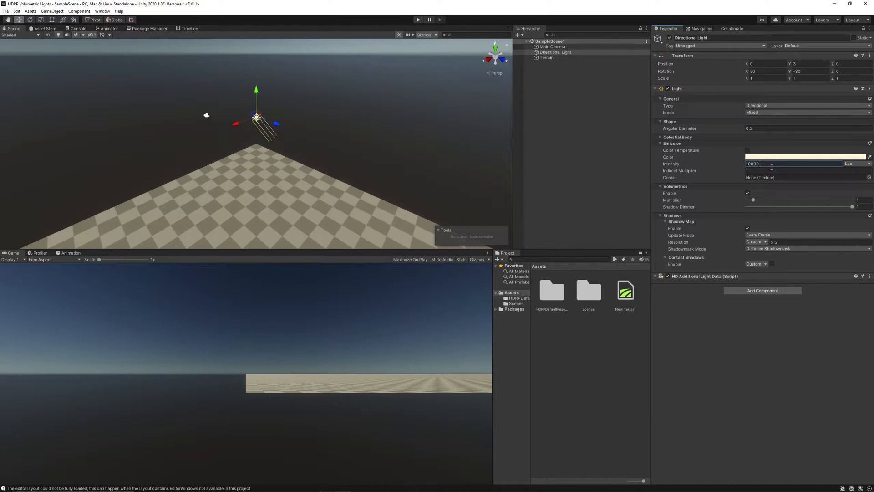
pyautogui.click(547, 57)
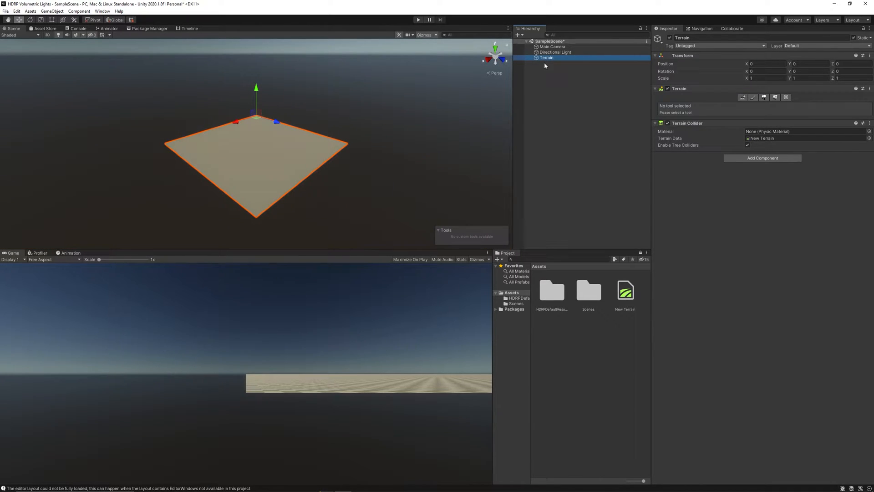
pyautogui.click(783, 97)
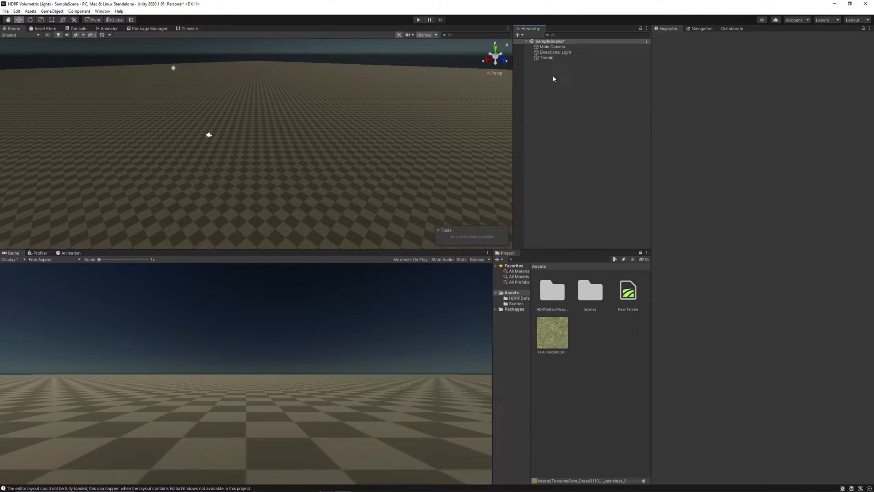
# - Paint the terrain with a newly created grass texture layer
pyautogui.click(547, 58)
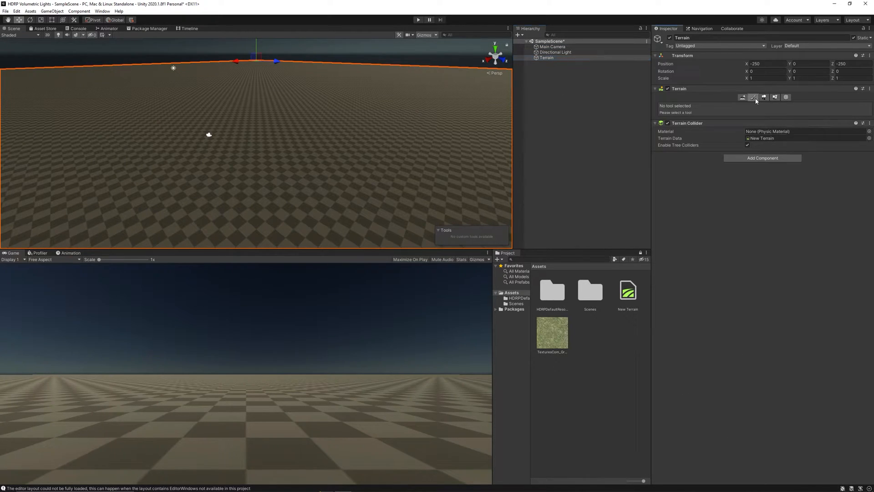
pyautogui.click(753, 97)
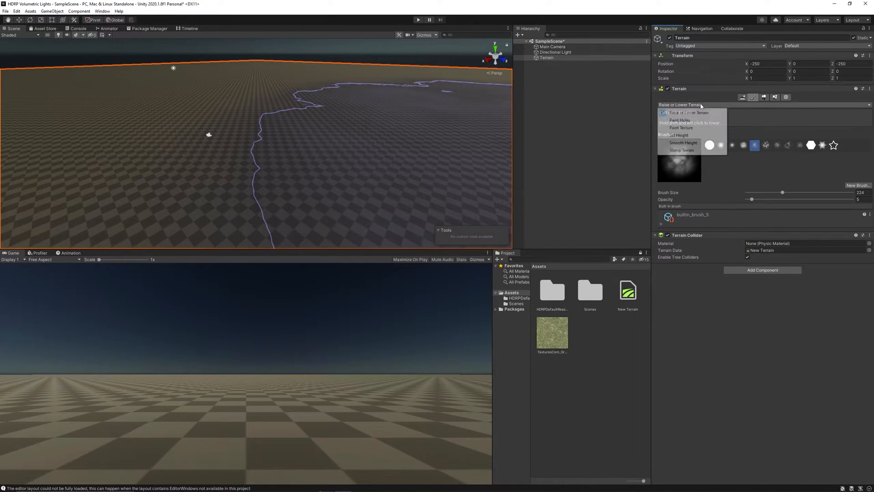
pyautogui.click(681, 127)
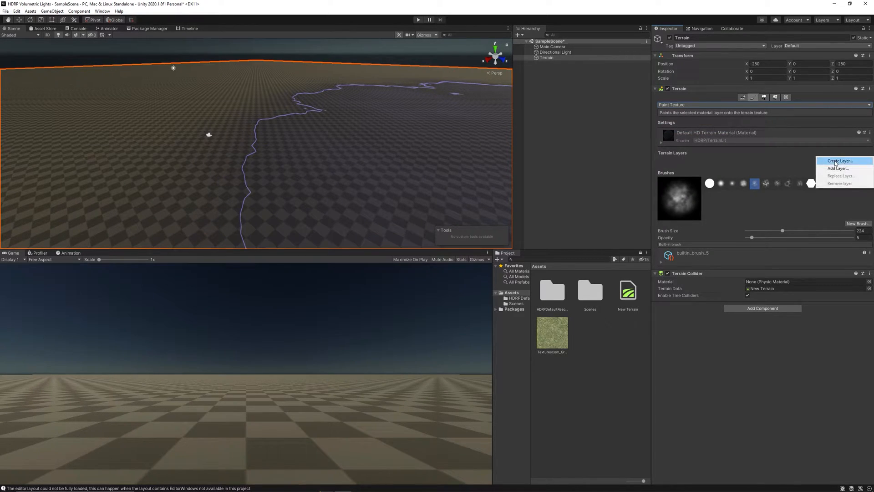
pyautogui.click(839, 160)
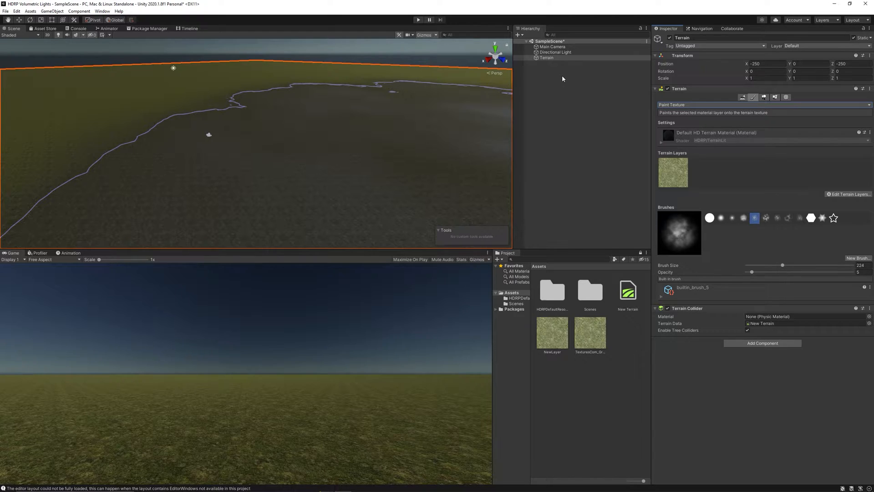
pyautogui.moveTo(589, 114)
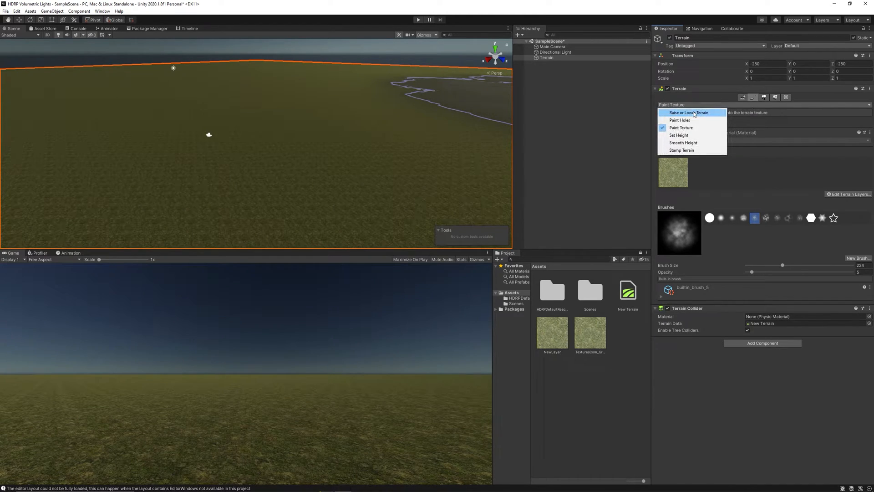
# - Raise hills on the far part and left side of the terrain
pyautogui.click(688, 113)
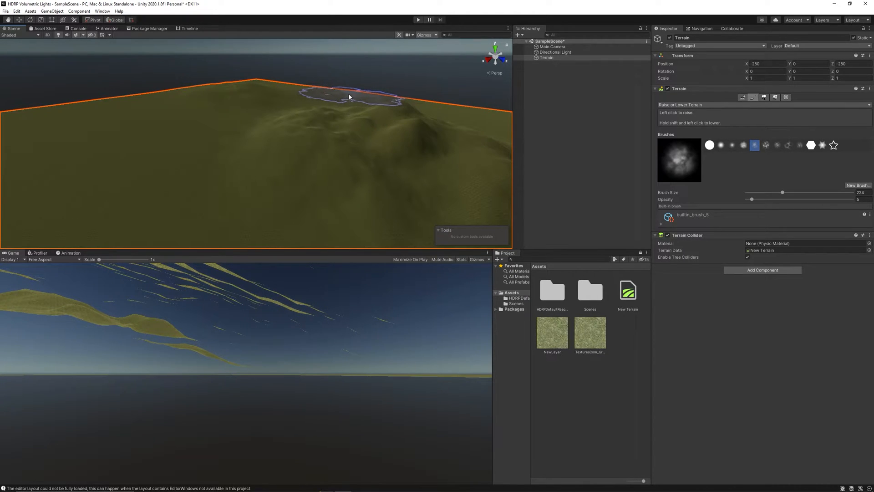
pyautogui.click(348, 95)
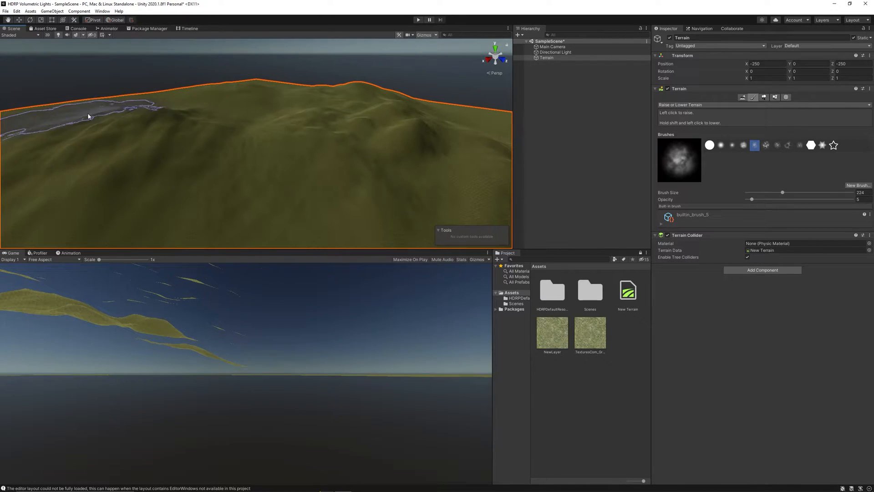
pyautogui.click(219, 125)
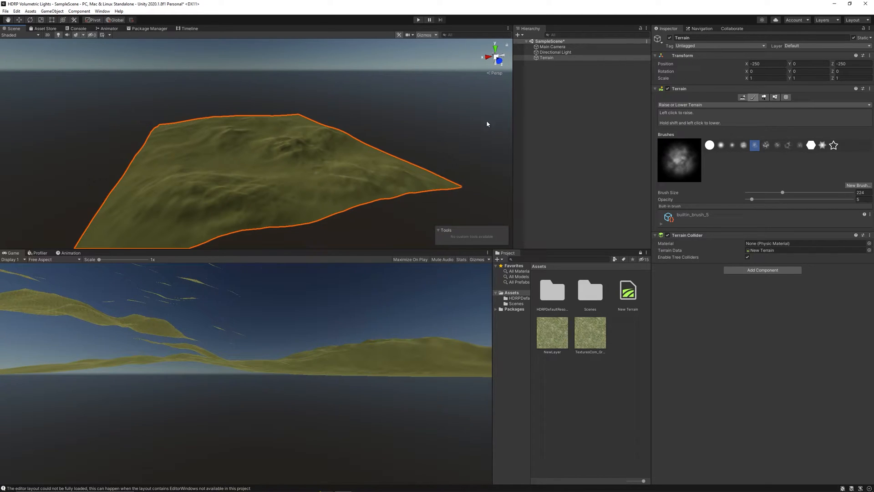
# - Inspect the Directional Light and Main Camera, then select the terrain's Paint Trees settings
pyautogui.click(555, 51)
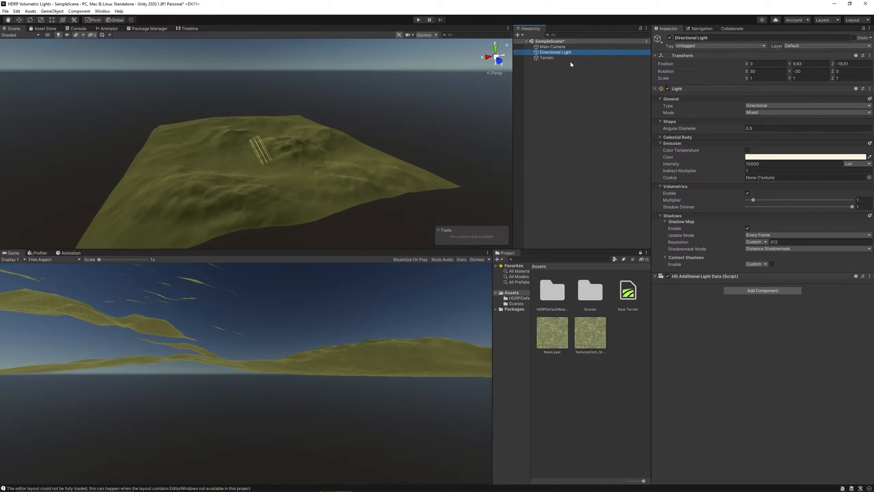
pyautogui.click(552, 46)
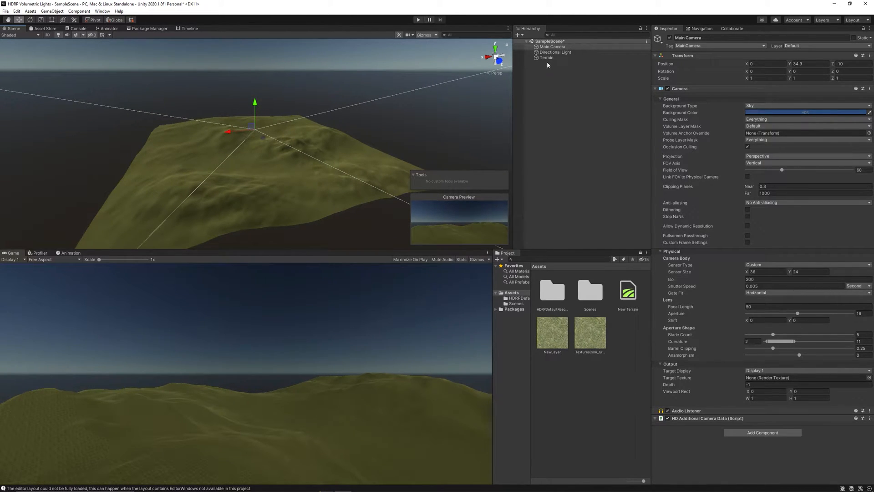
pyautogui.click(547, 58)
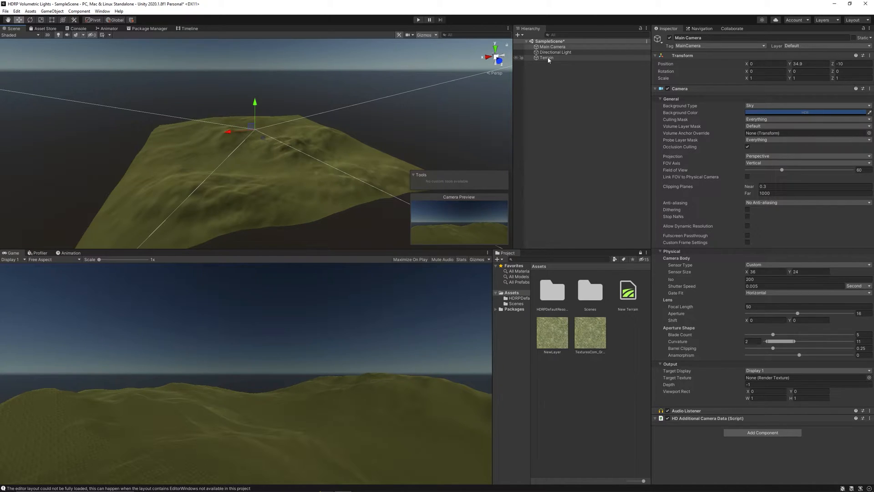
pyautogui.click(546, 58)
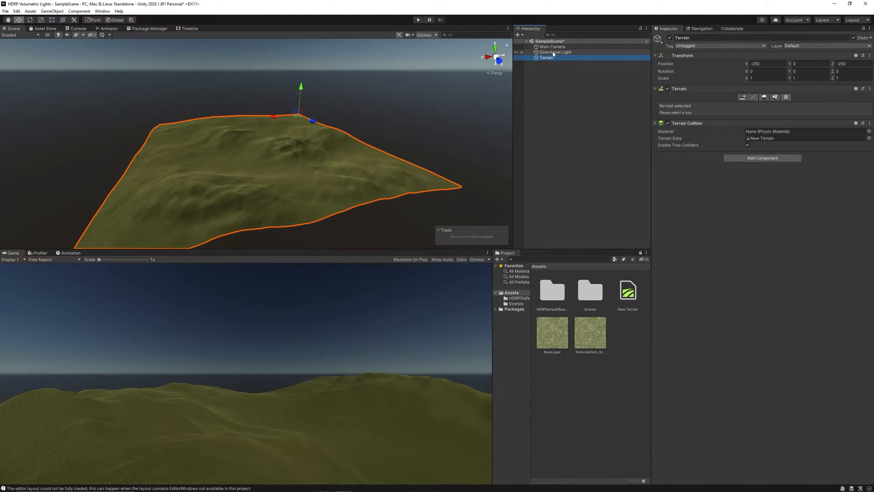
pyautogui.click(764, 97)
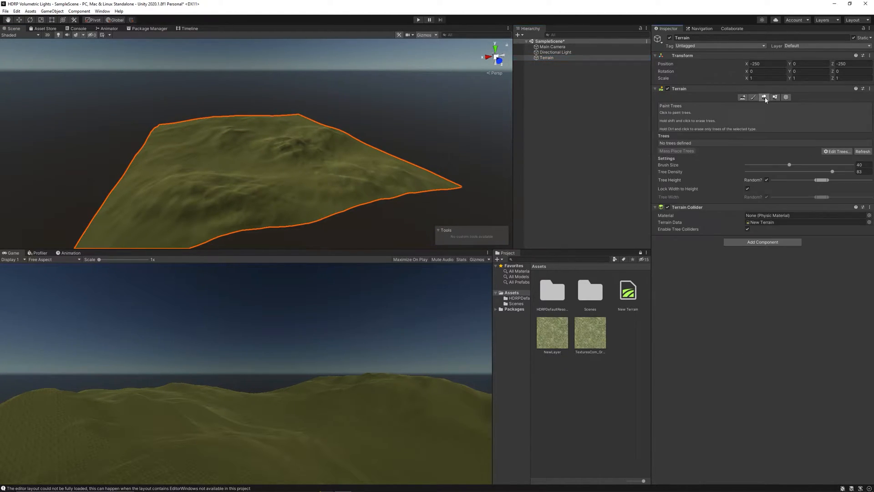
pyautogui.click(56, 11)
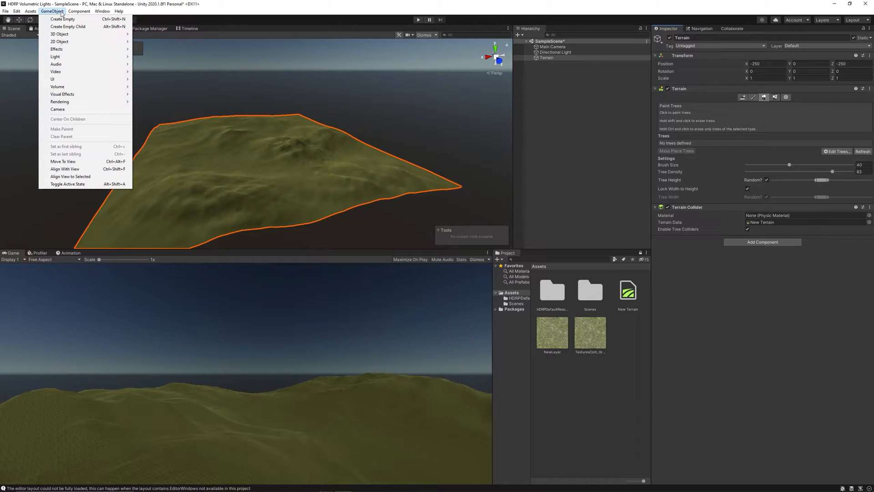
# - Import the pine tree custom package into the project
pyautogui.click(26, 11)
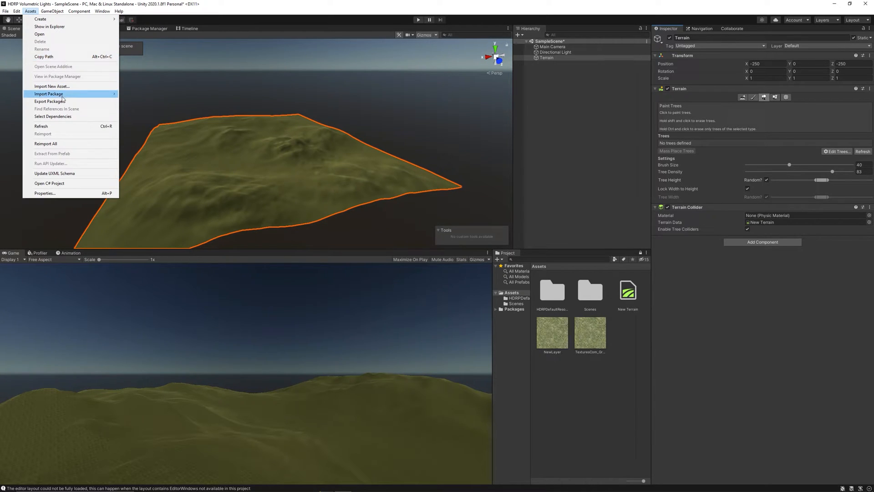
pyautogui.click(49, 95)
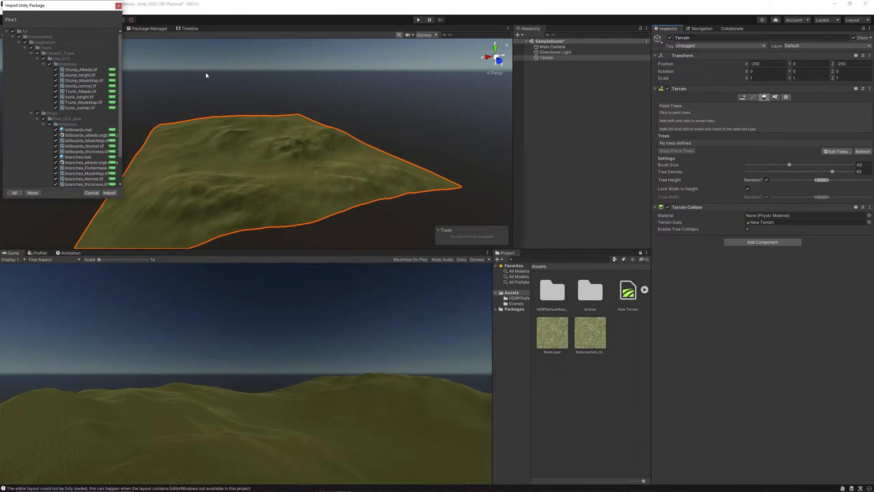
pyautogui.click(109, 192)
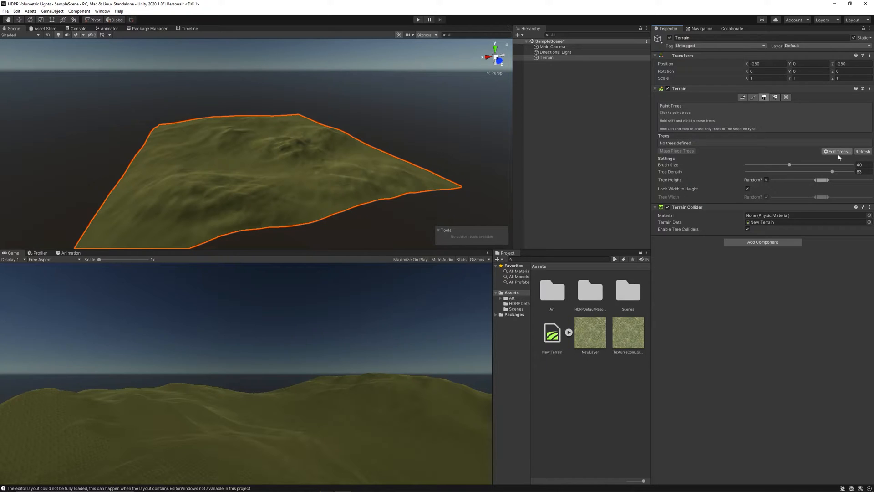
# - Add the pine prefab as a tree, enlarge brush, lower density, unlock width, and paint
pyautogui.click(837, 150)
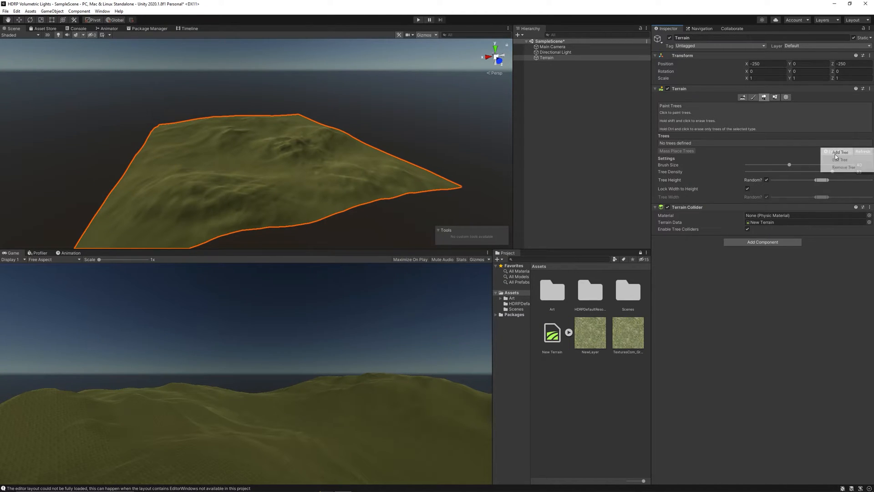
pyautogui.click(832, 152)
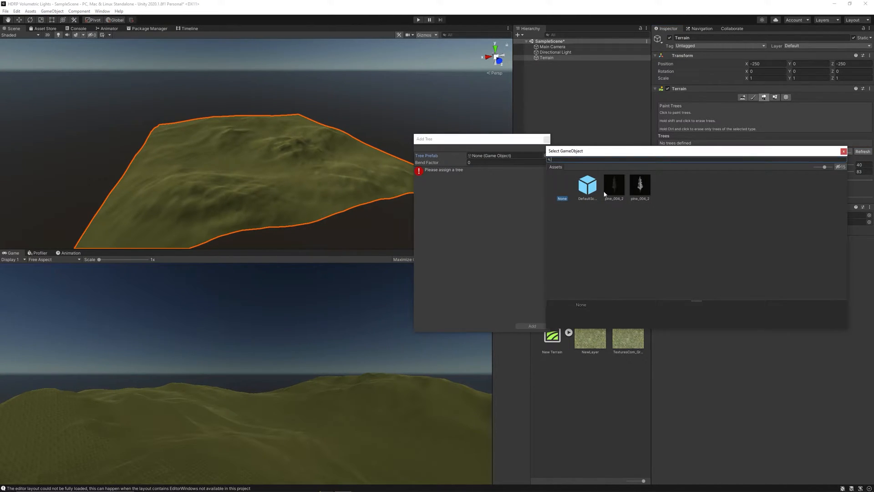
pyautogui.click(614, 184)
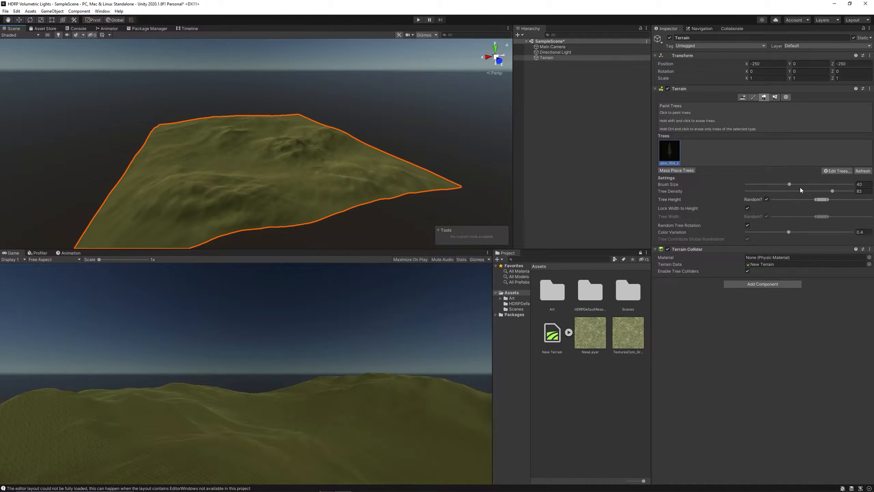
pyautogui.moveTo(789, 184); pyautogui.dragTo(819, 184)
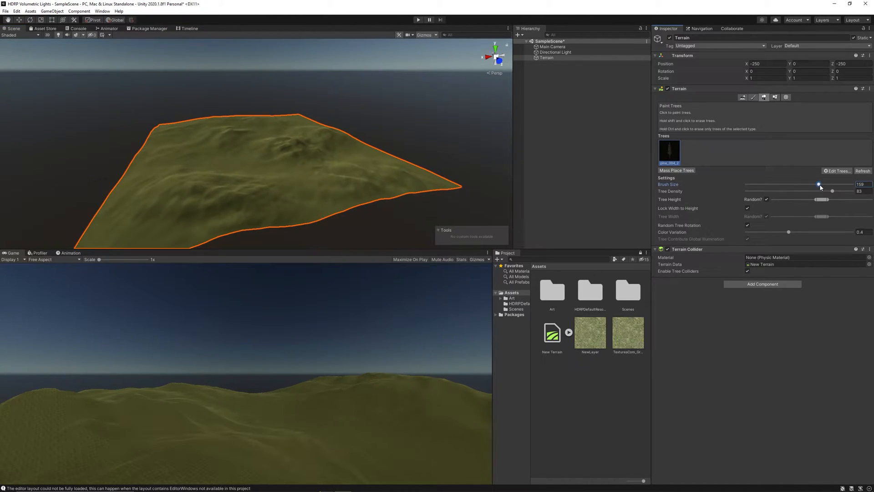
pyautogui.click(351, 169)
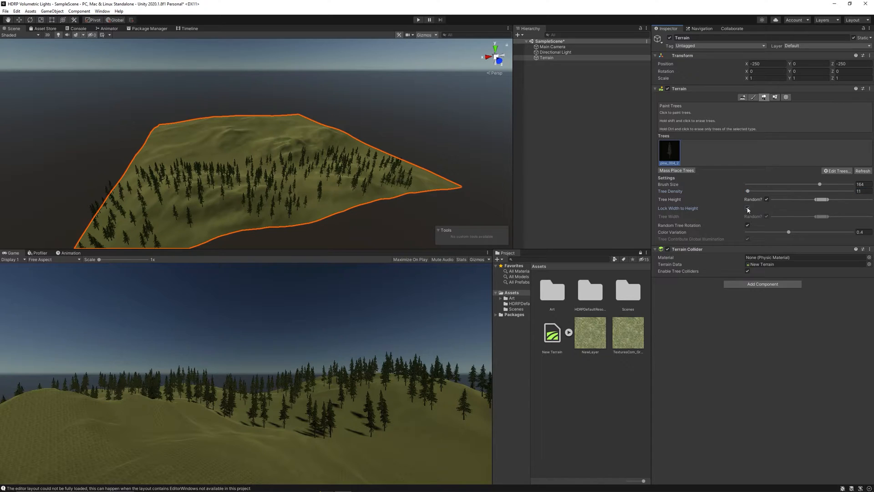
pyautogui.click(747, 208)
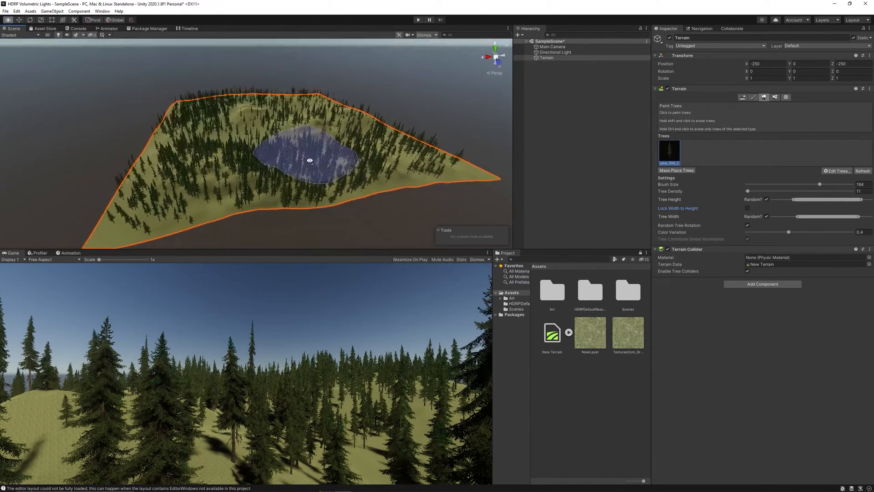
pyautogui.click(553, 46)
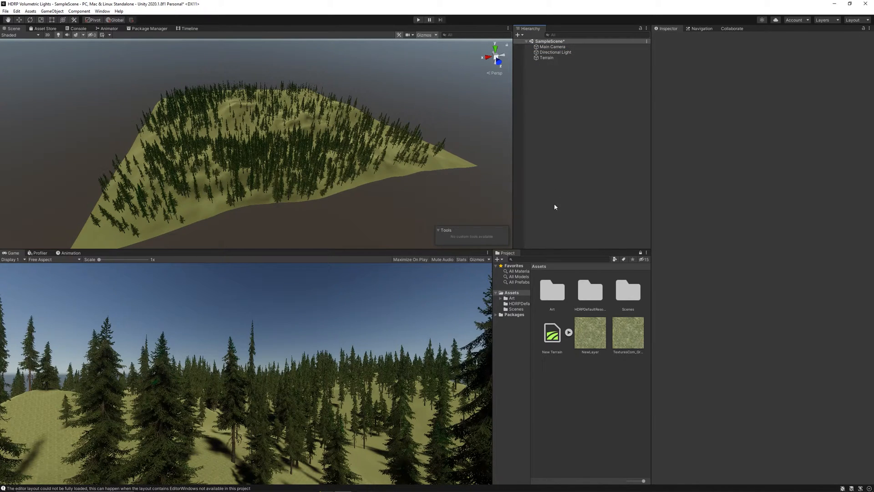
# - Locate the HD render pipeline asset from the Graphics project settings
pyautogui.click(15, 11)
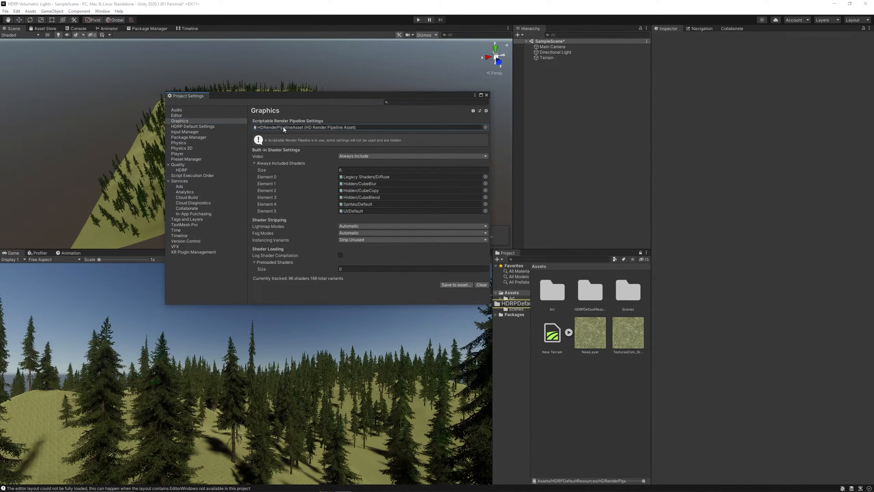
pyautogui.click(552, 333)
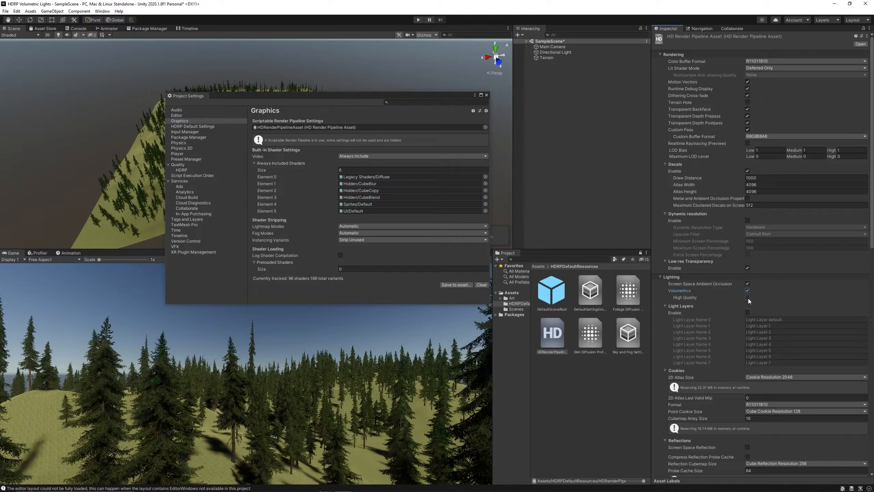
# - Tick Volumetrics High Quality in the pipeline asset, then select the Directional Light
pyautogui.click(747, 298)
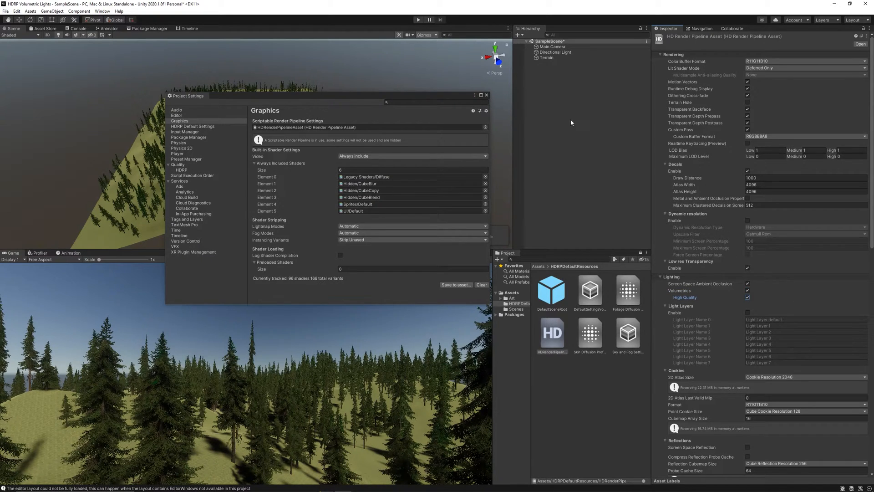
pyautogui.moveTo(553, 71)
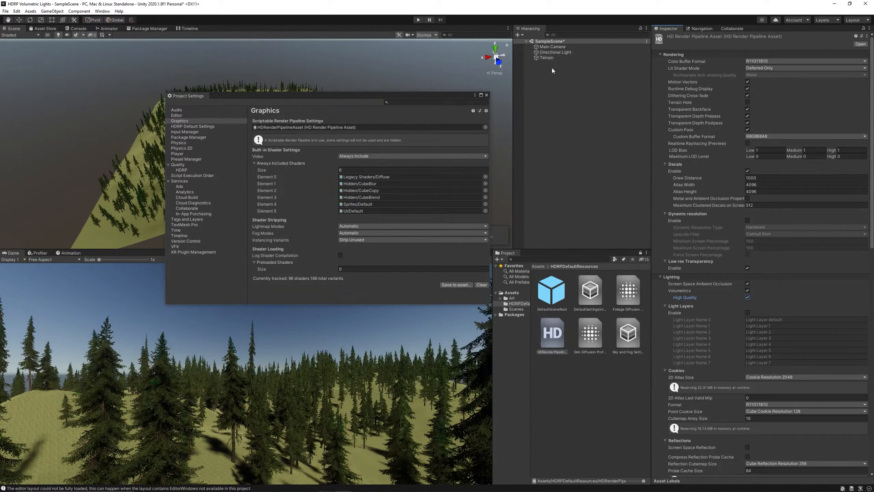
pyautogui.click(556, 52)
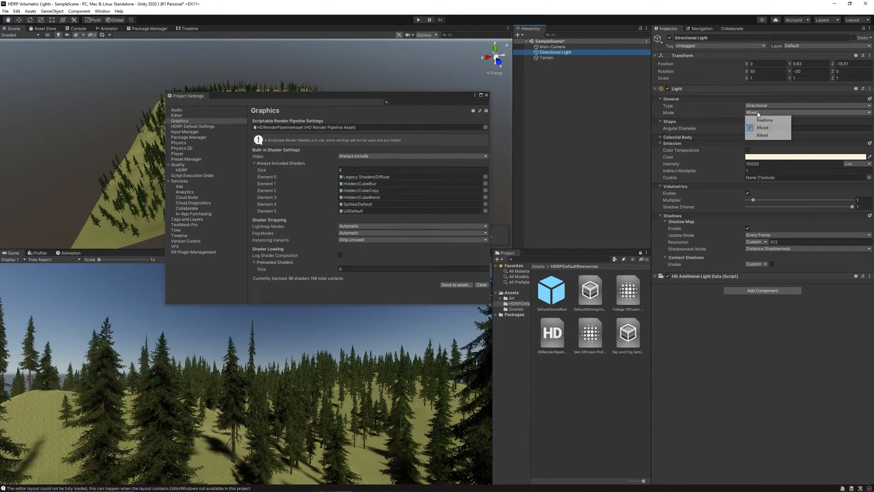
# - Make the directional light realtime, keep volumetrics enabled, and set shadow resolution to 2048
pyautogui.click(764, 120)
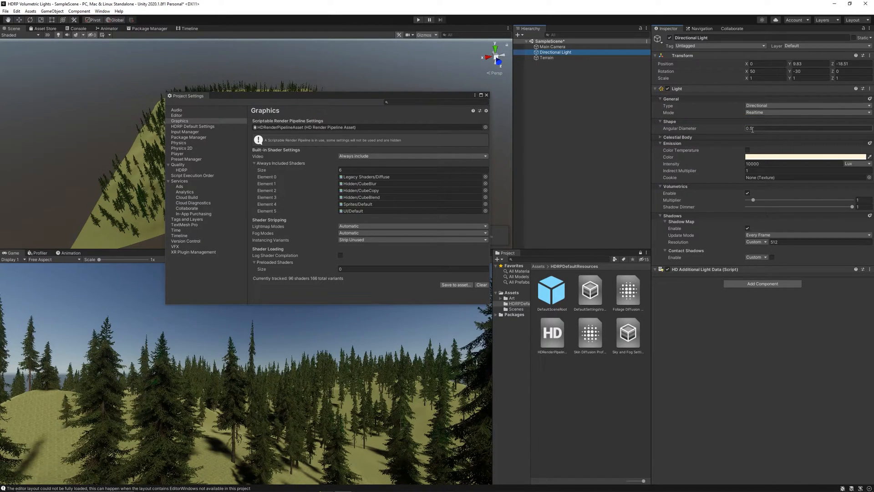
pyautogui.click(747, 193)
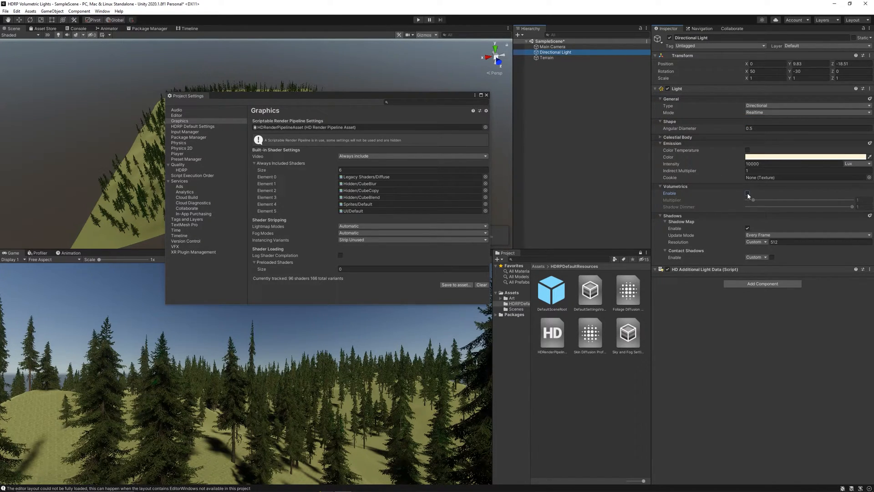
pyautogui.click(748, 193)
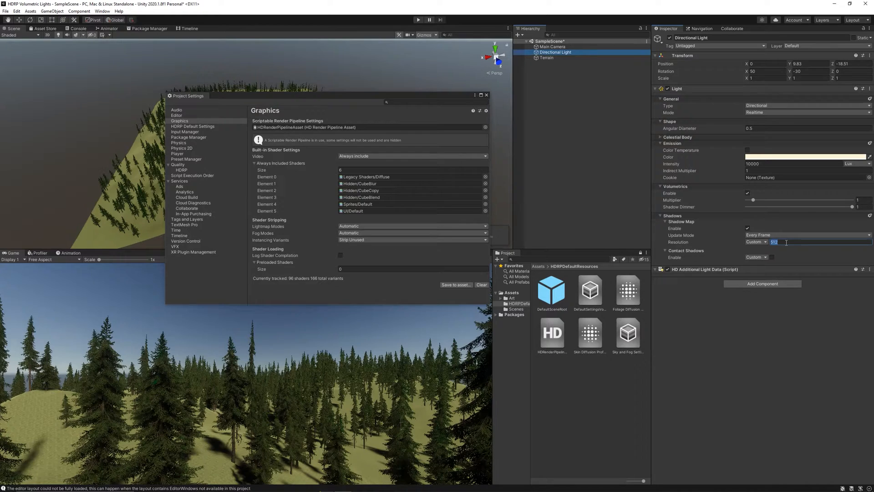
pyautogui.write('2048')
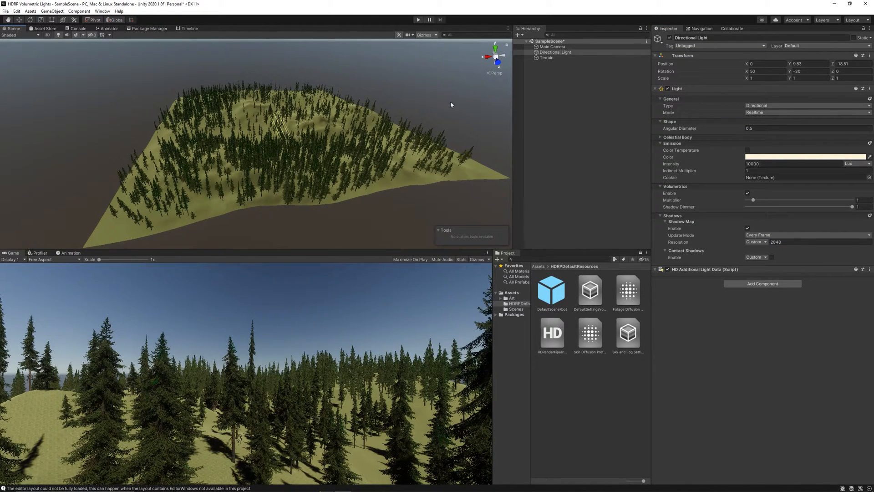
# - Check Main Camera, reselect Directional Light, then create a new empty GameObject
pyautogui.click(553, 47)
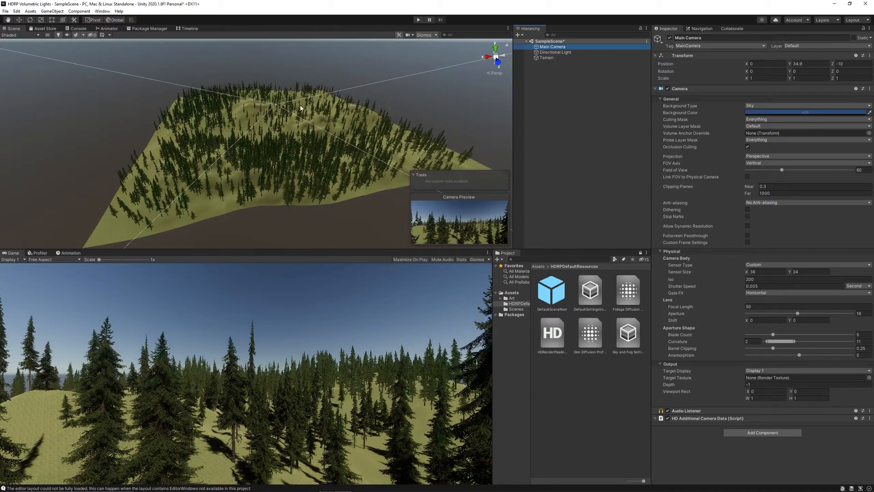
pyautogui.click(556, 51)
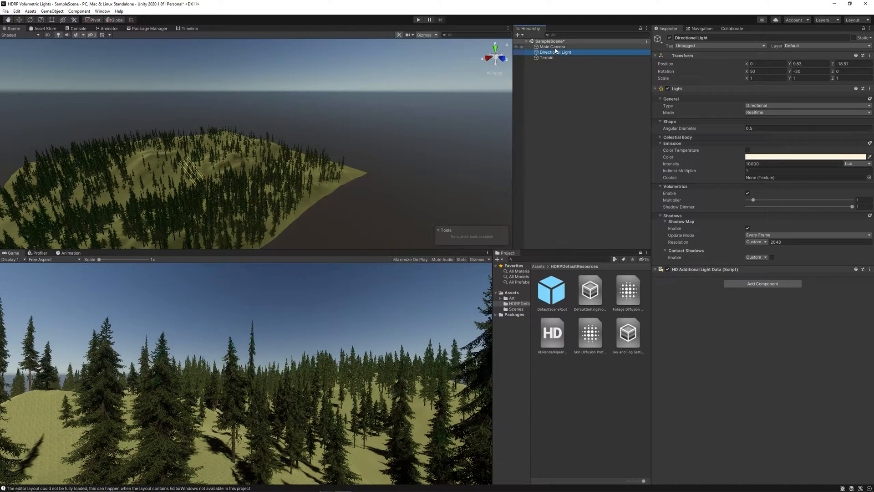
pyautogui.click(553, 47)
pyautogui.write('V')
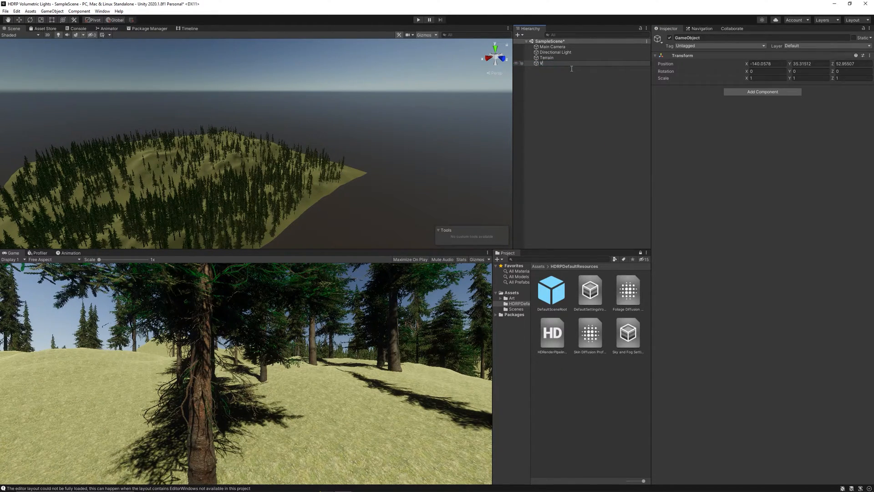
# - Rename the object 'Volumetric Light and Fog' and give its Volume a new profile
pyautogui.write('olumetricLights')
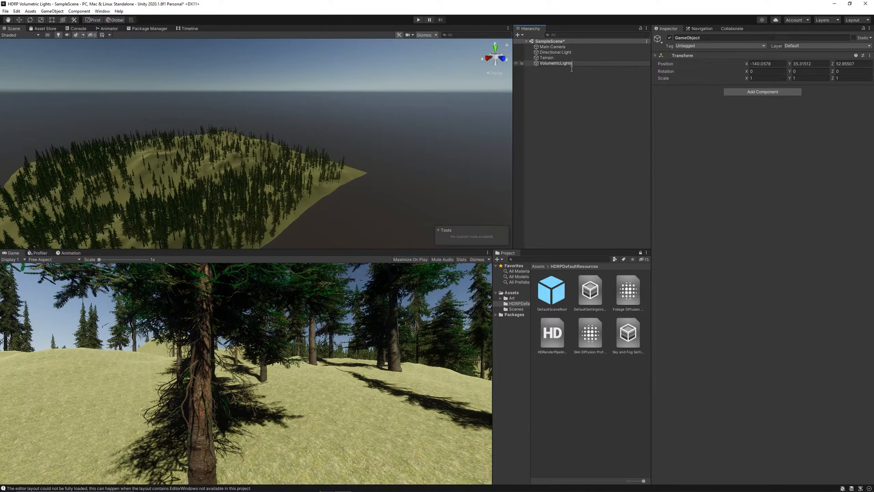
pyautogui.write('Volumetric Light and Fofg')
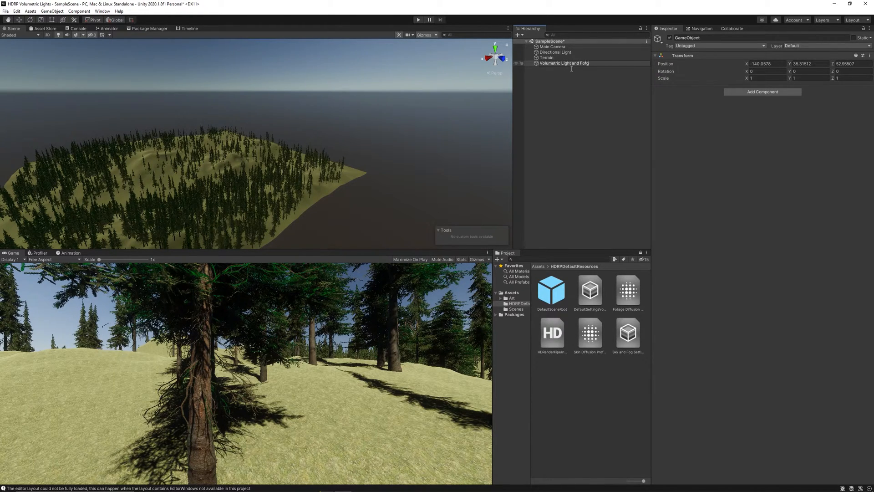
pyautogui.click(763, 92)
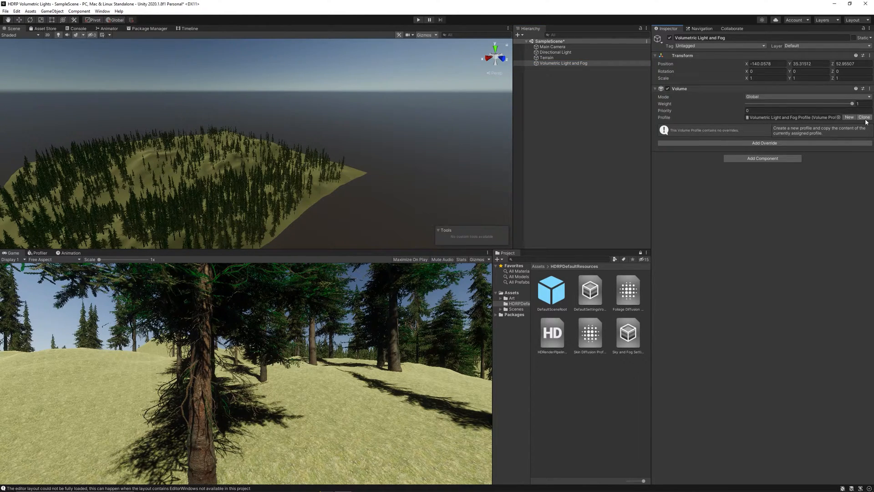
pyautogui.click(764, 143)
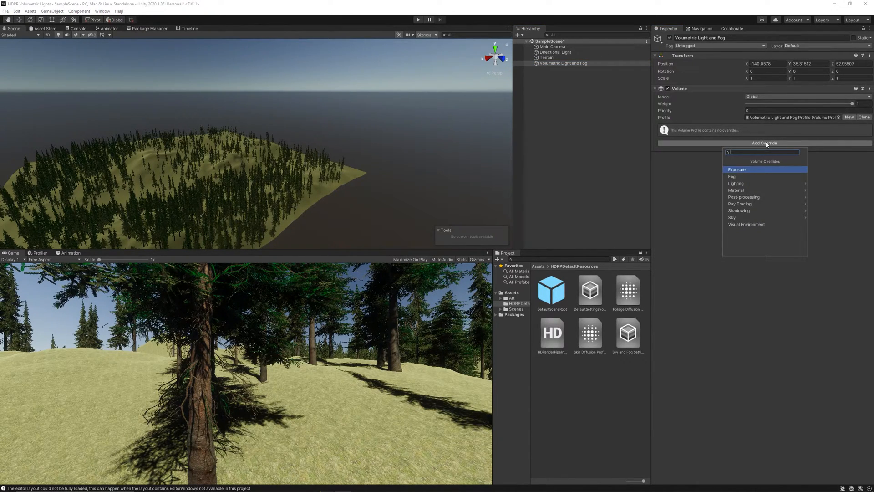
# - Add a Visual Environment override with Sky Type enabled and left at None
pyautogui.click(747, 225)
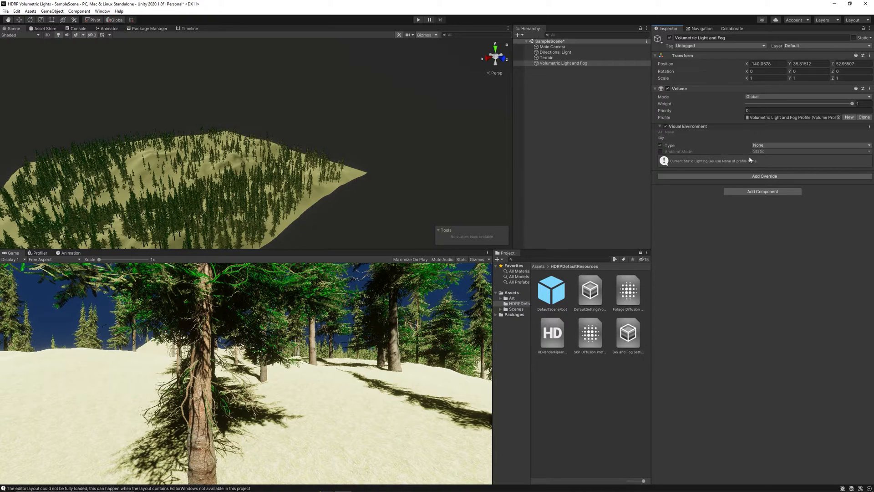
pyautogui.click(811, 145)
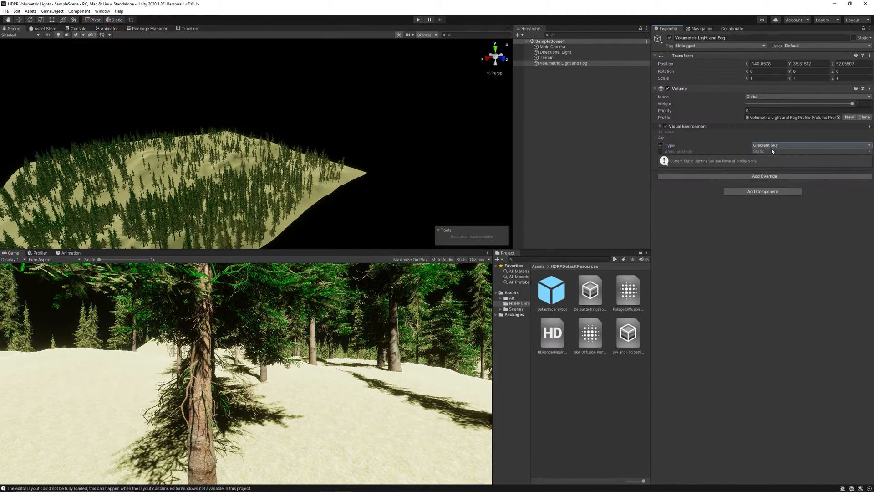
pyautogui.click(813, 145)
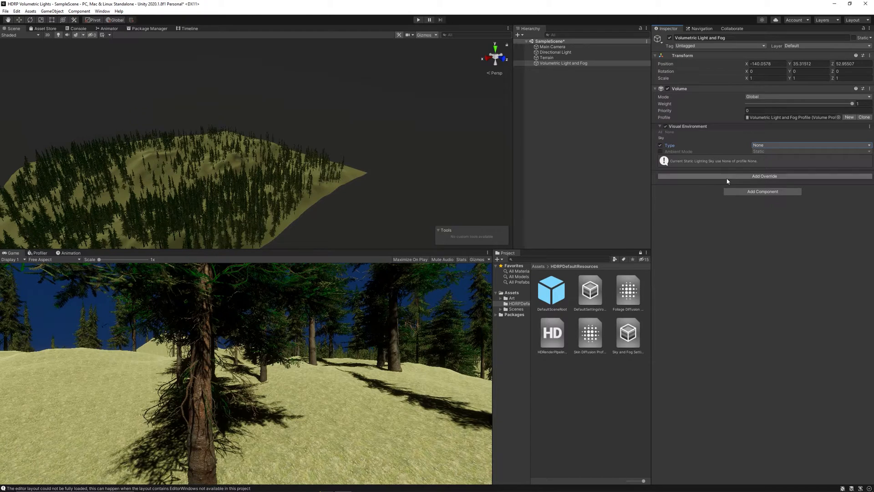
# - Search the volume overrides for 'fo' and add the Fog override
pyautogui.click(764, 175)
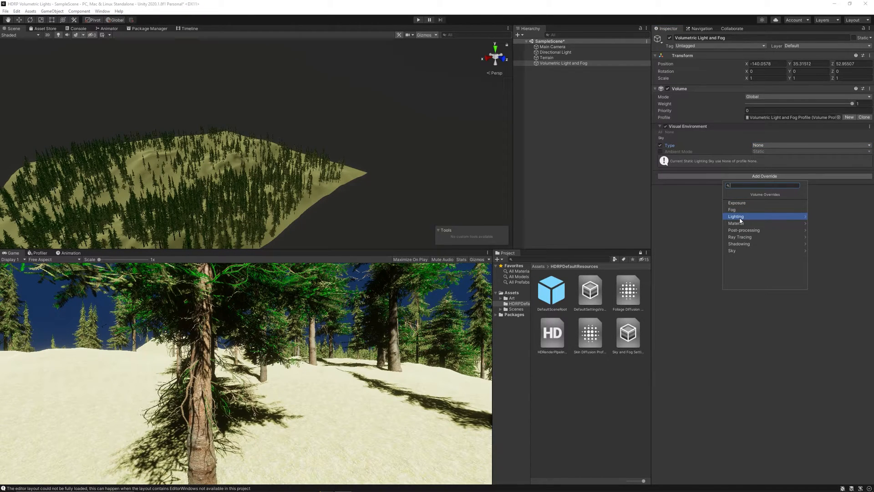
pyautogui.click(736, 216)
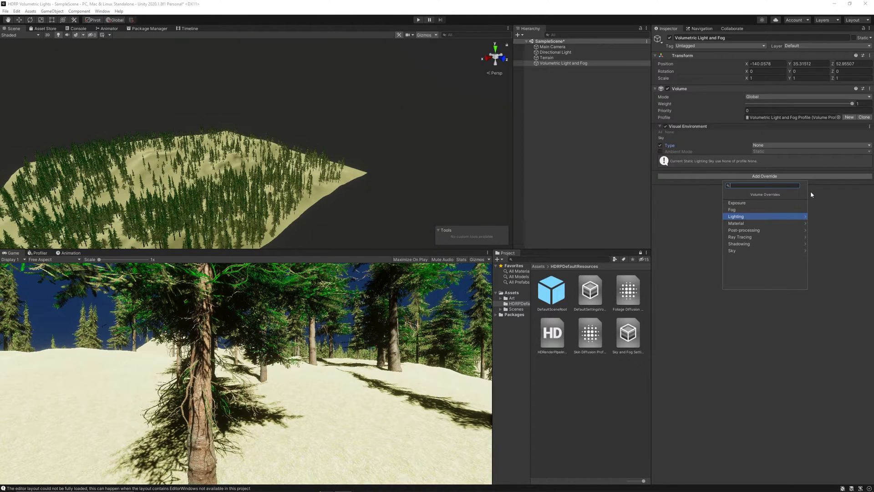
pyautogui.write('li')
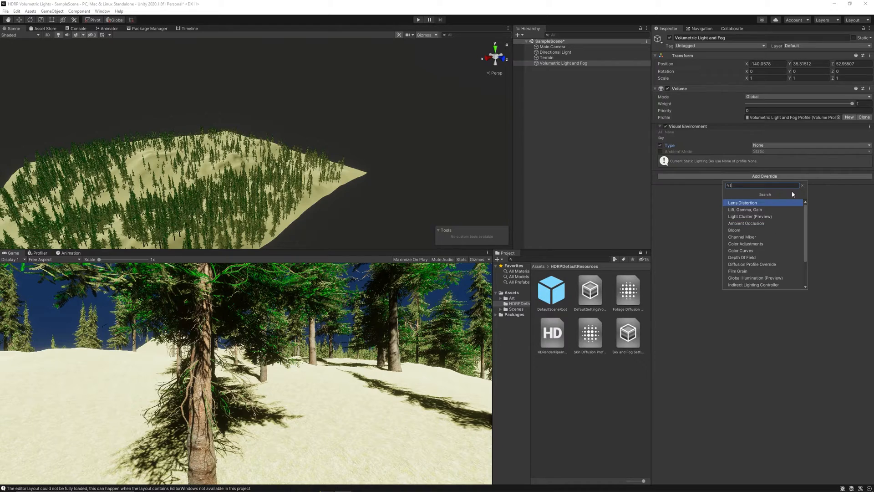
pyautogui.write('fo')
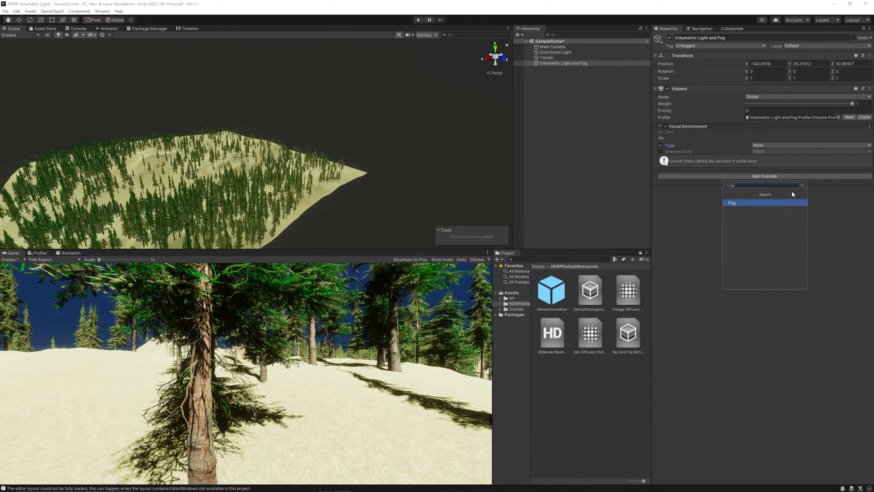
pyautogui.click(732, 203)
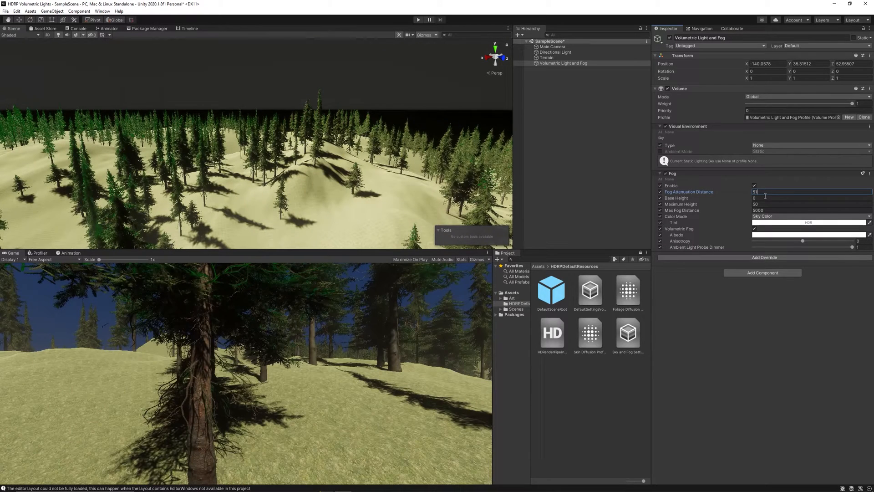
# - Enter 1 as the fog attenuation distance for dense fog
pyautogui.write('0')
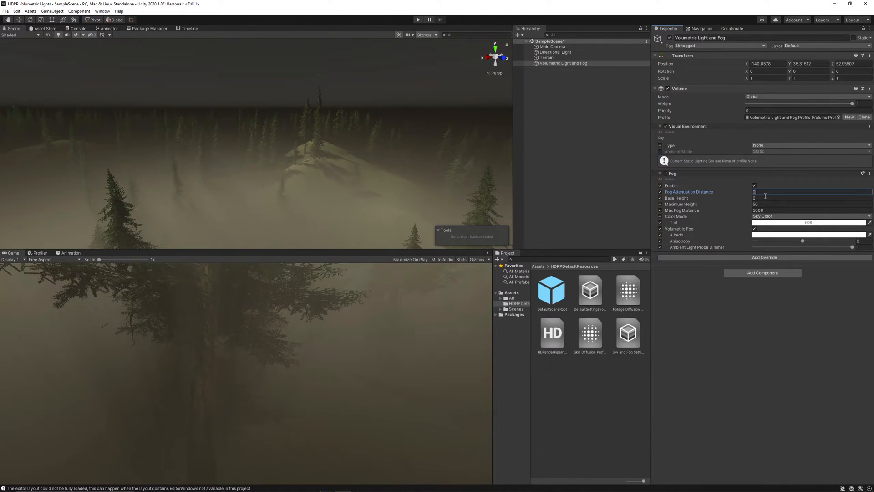
pyautogui.write('1')
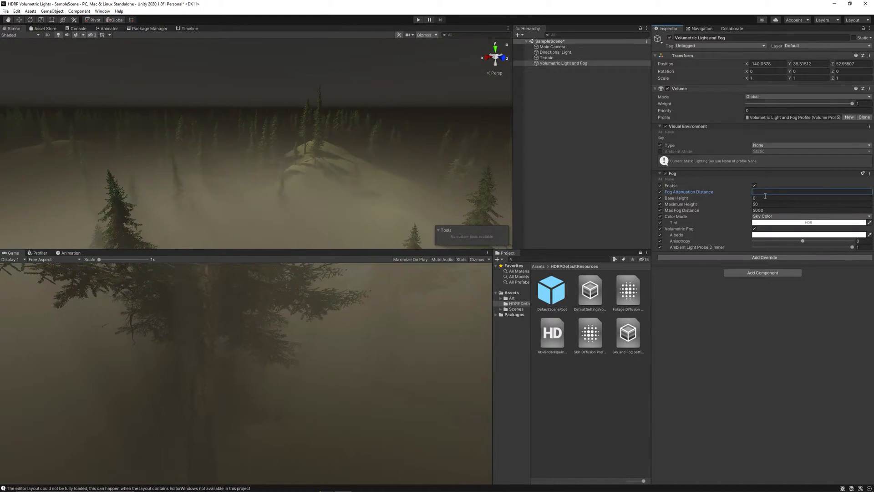
pyautogui.write('1')
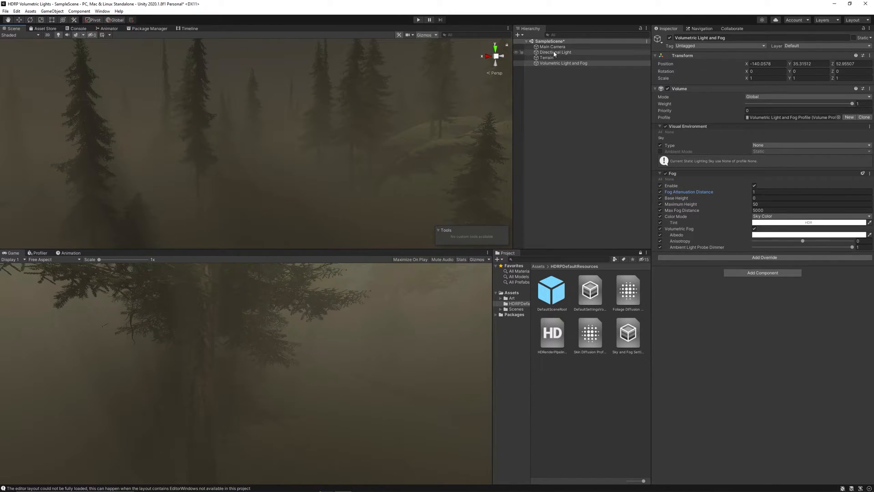
pyautogui.click(556, 52)
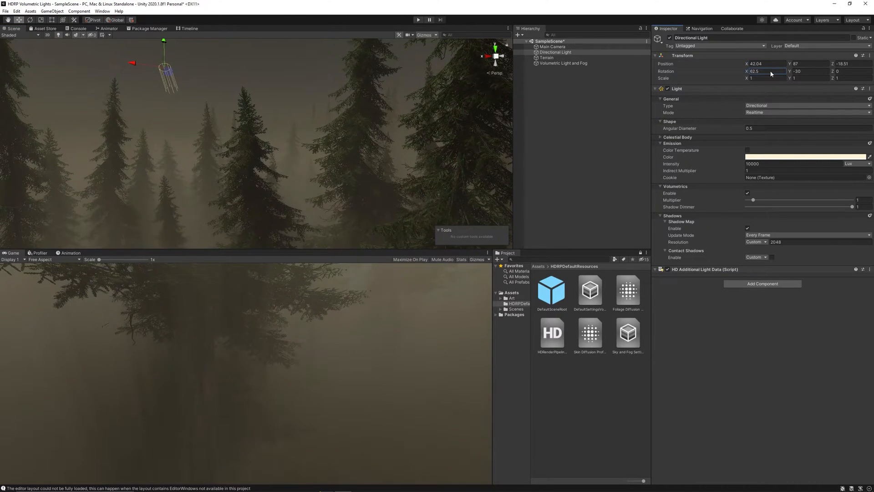
# - Set the Directional Light's X rotation to 15 for god rays through the trees
pyautogui.write('11.7')
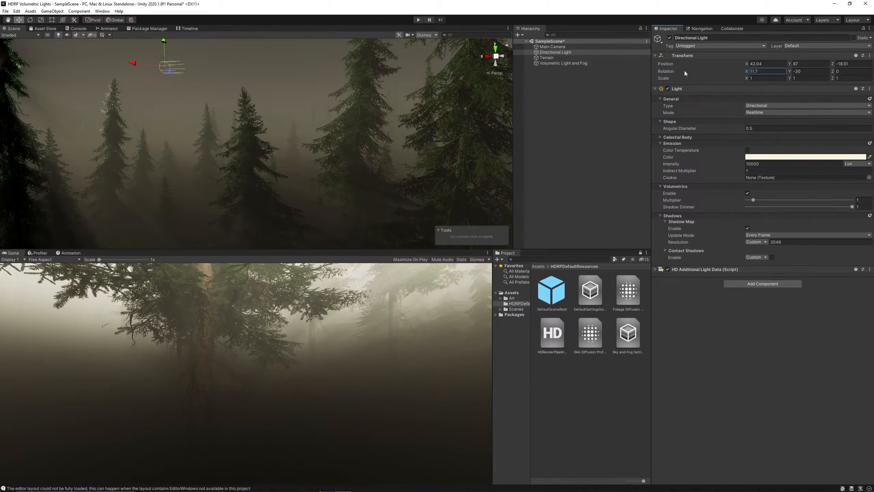
pyautogui.write('15')
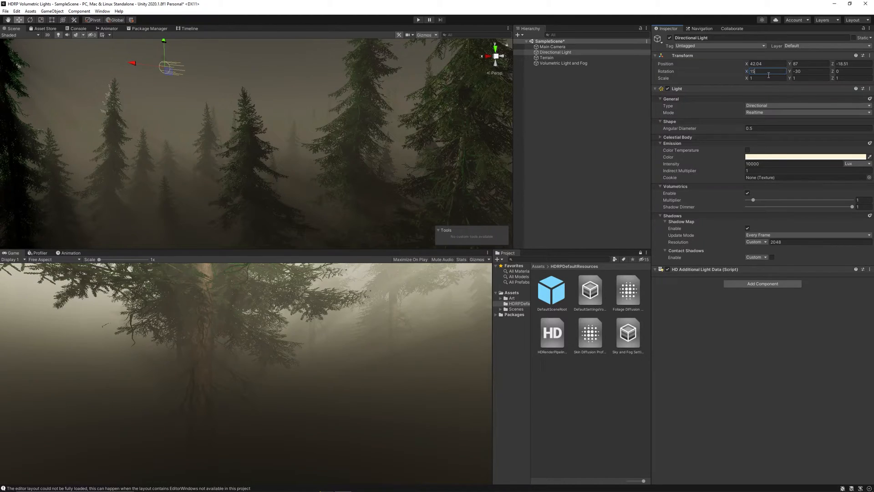
pyautogui.click(808, 71)
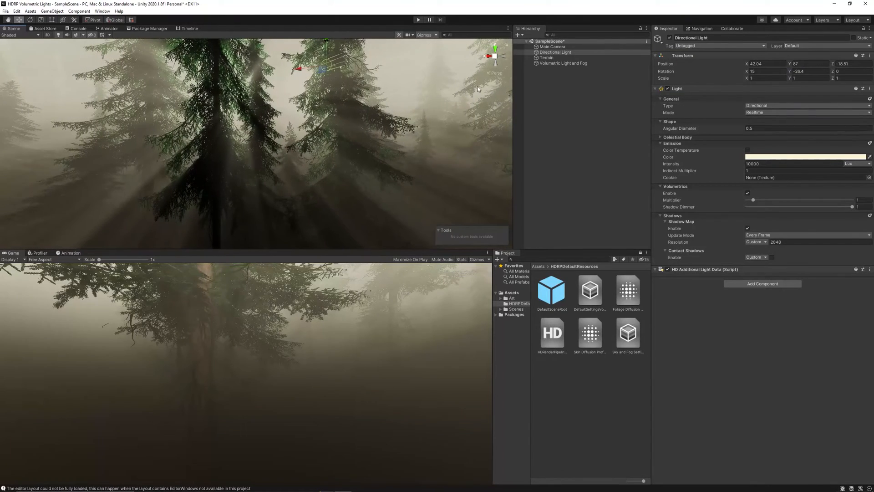
pyautogui.click(564, 63)
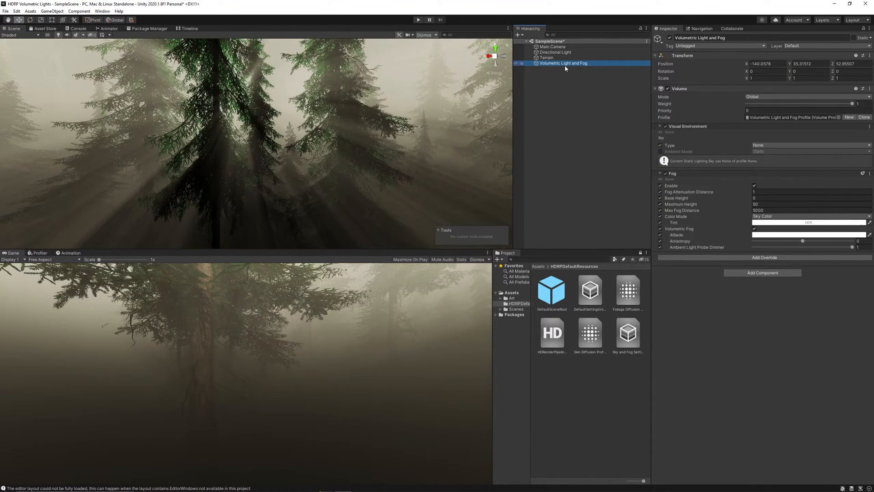
# - Enable colour temperature at 1800 K and drag the volumetric shadow dimmer to about 0.75
pyautogui.click(555, 52)
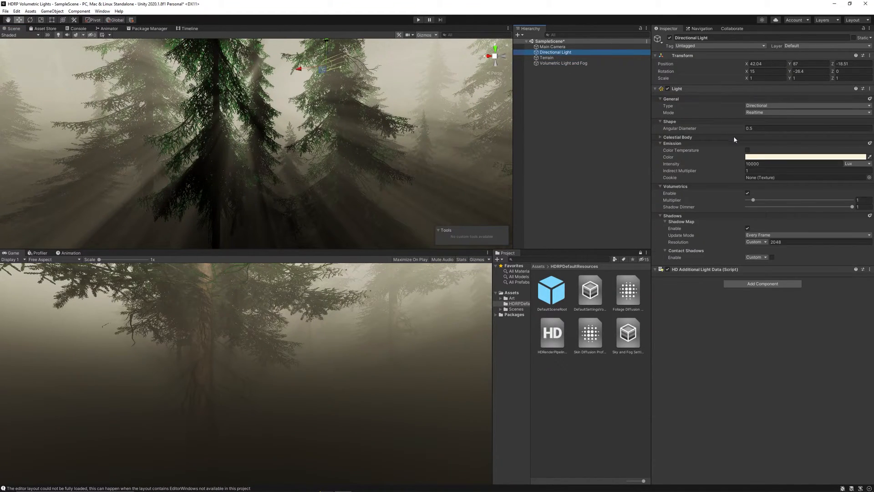
pyautogui.click(747, 150)
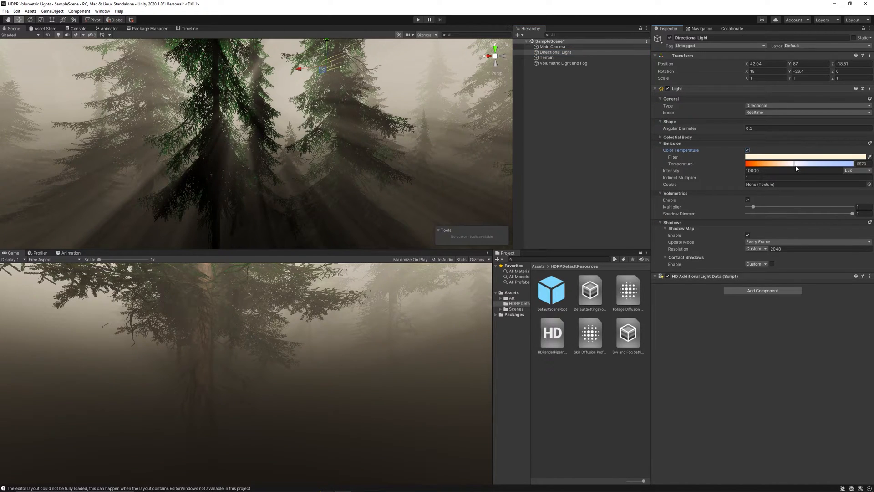
pyautogui.moveTo(797, 163); pyautogui.dragTo(759, 164)
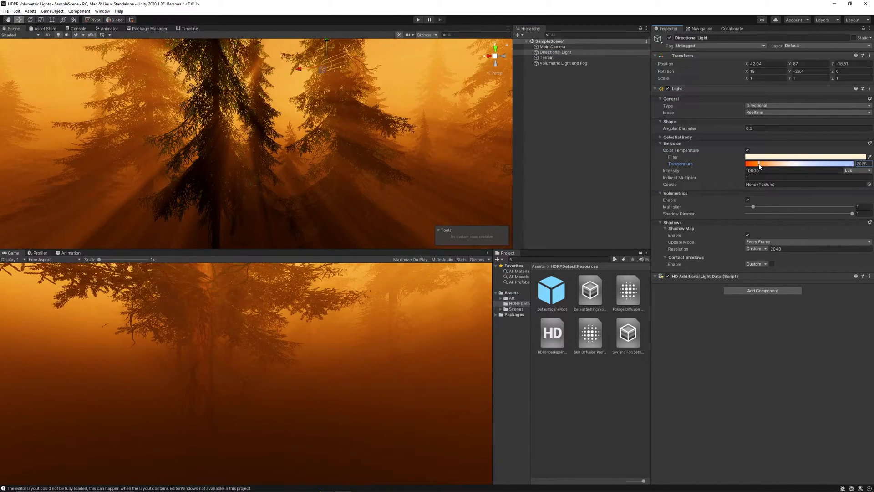
pyautogui.moveTo(759, 163); pyautogui.dragTo(757, 163)
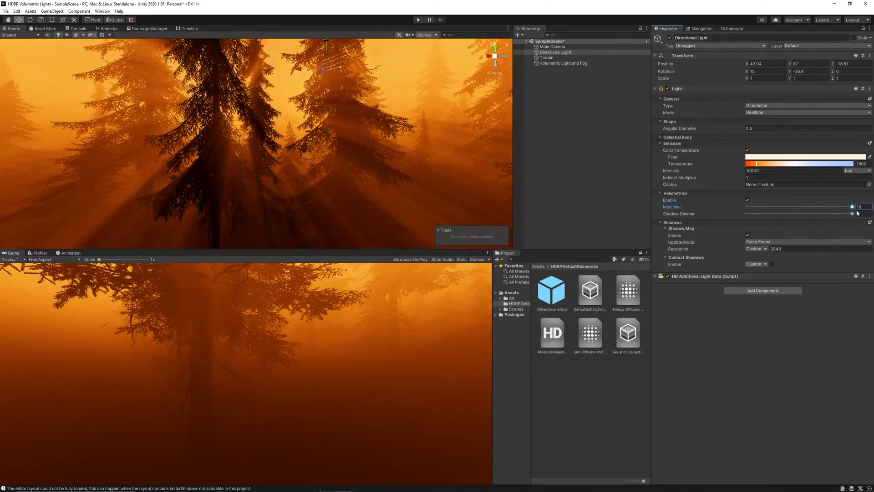
pyautogui.moveTo(852, 206); pyautogui.dragTo(753, 206)
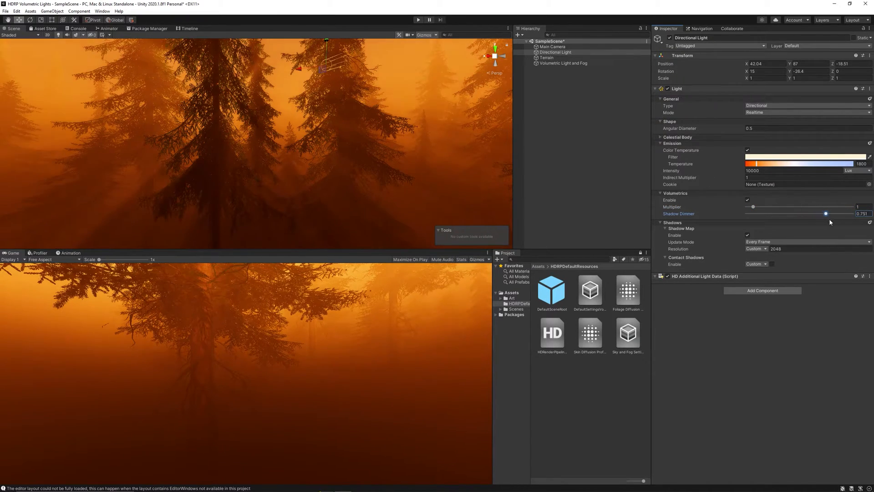
# - Set the fog's Maximum Height to 50 and Max Fog Distance to 1000
pyautogui.click(564, 64)
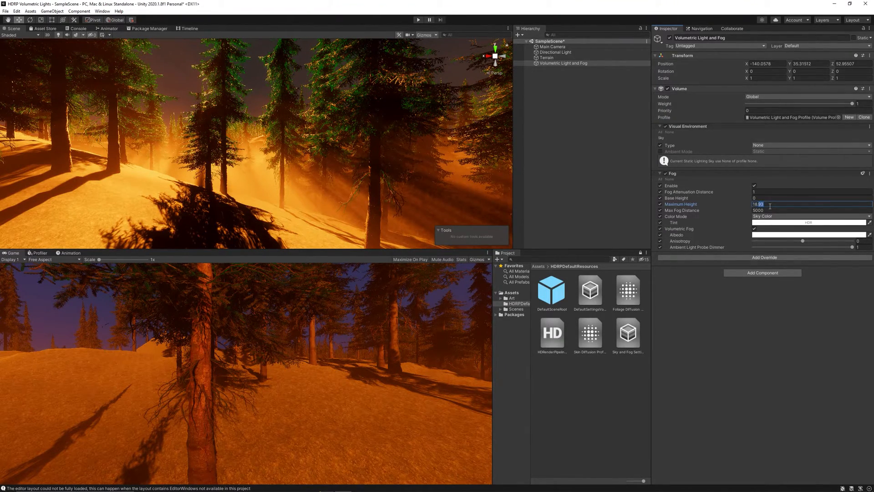
pyautogui.write('25')
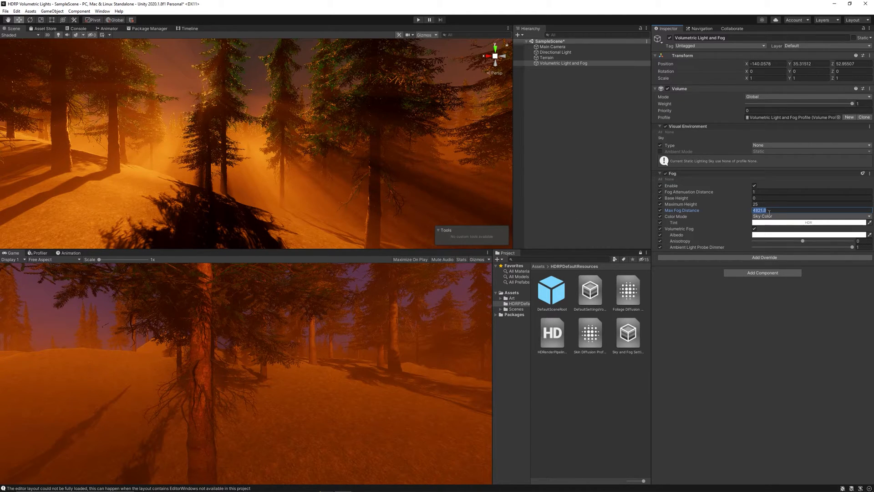
pyautogui.write('100')
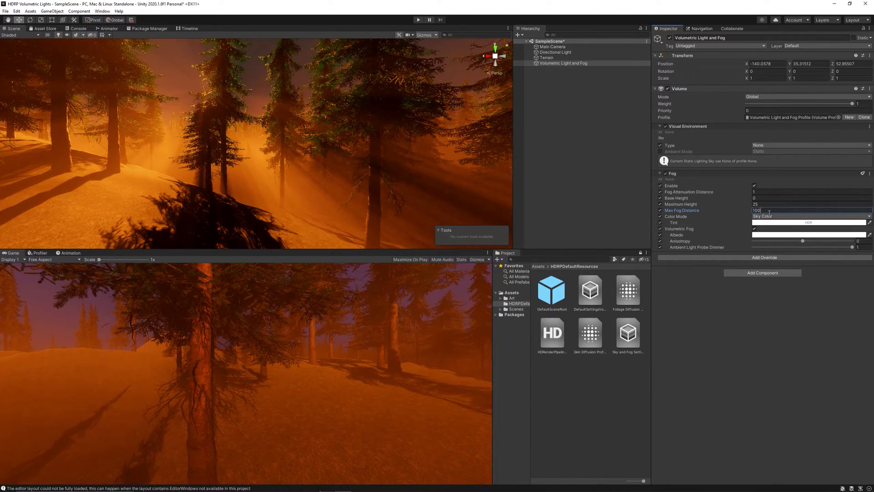
pyautogui.write('1')
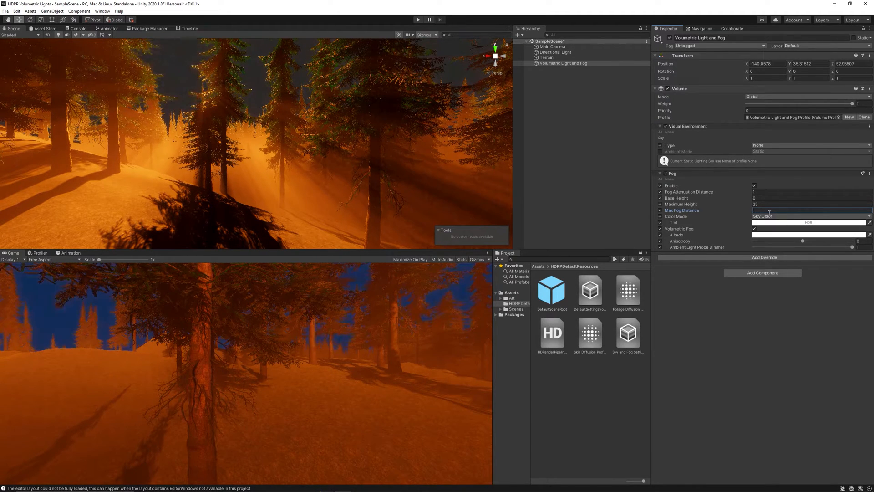
pyautogui.write('50')
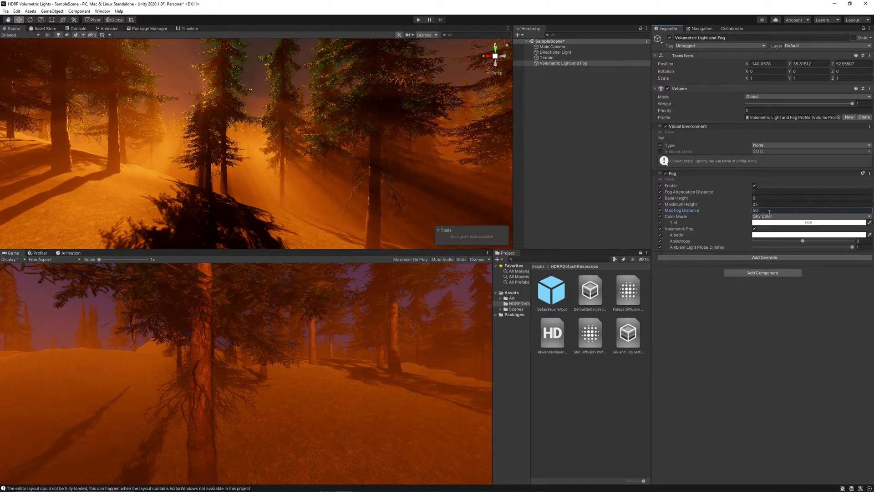
pyautogui.write('100')
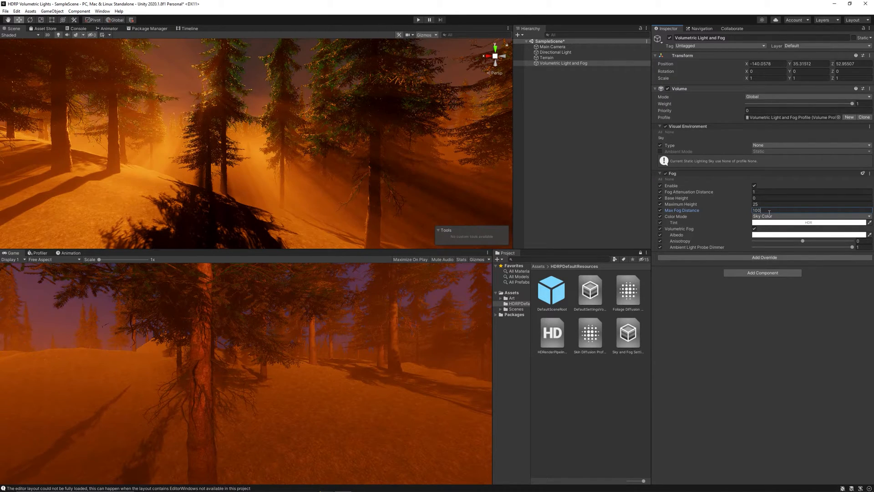
pyautogui.write('5')
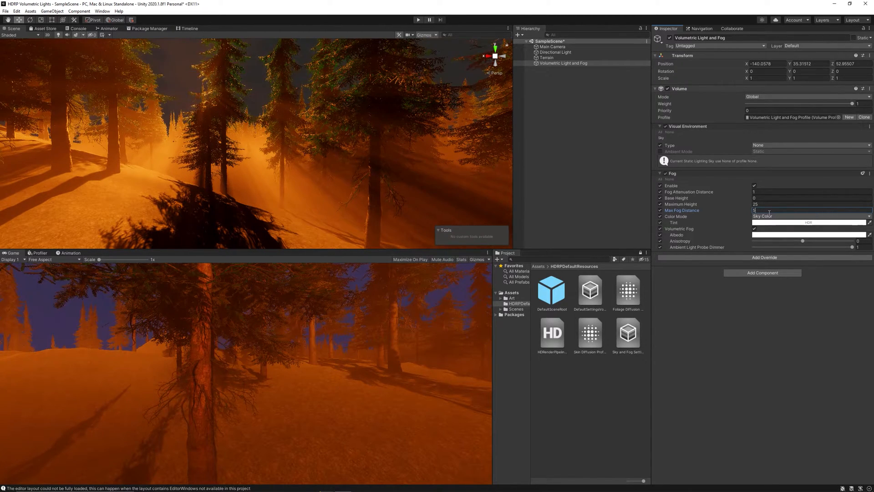
pyautogui.write('1000')
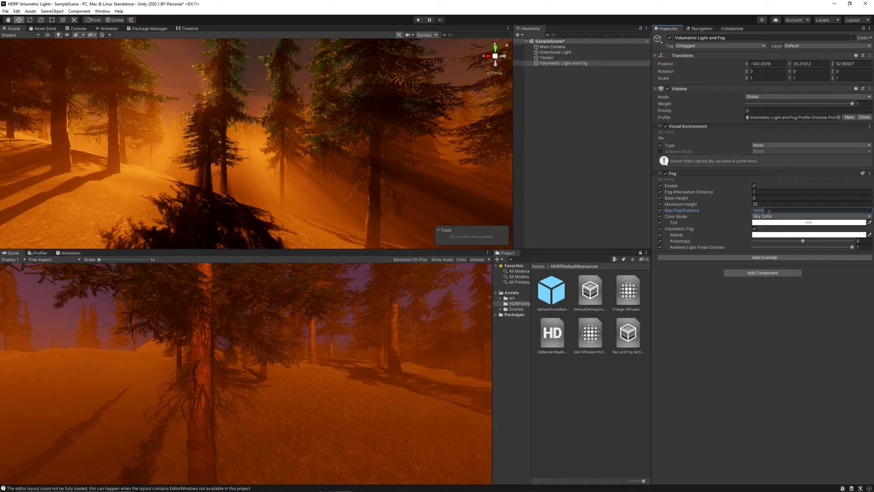
pyautogui.write('50')
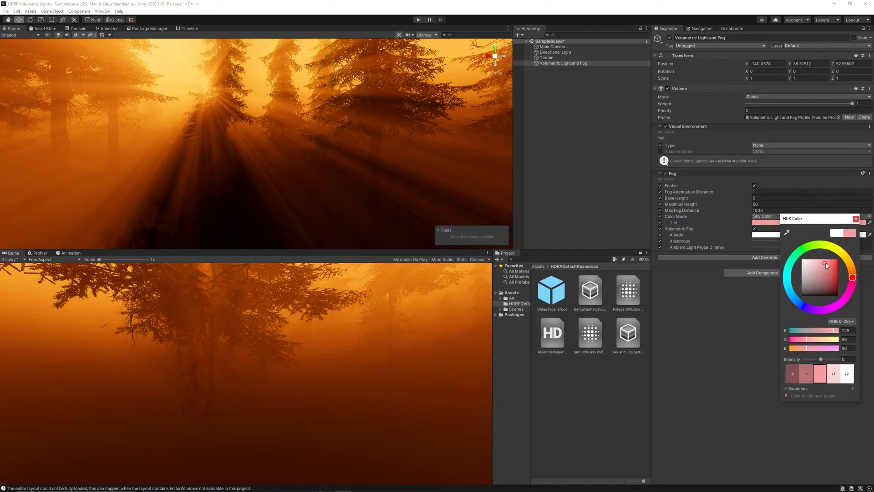
# - Dismiss the fog tint picker and set the fog albedo to aqua 53F8C8
pyautogui.moveTo(826, 266); pyautogui.dragTo(826, 268)
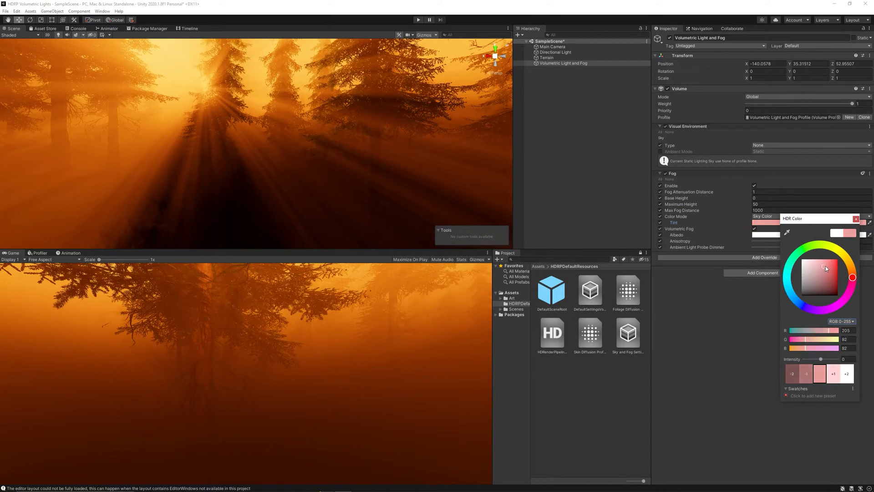
pyautogui.click(817, 261)
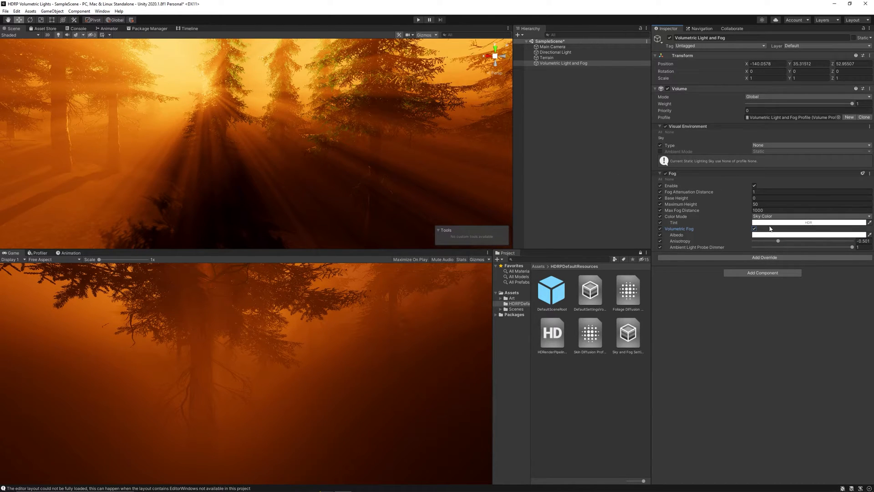
pyautogui.click(810, 222)
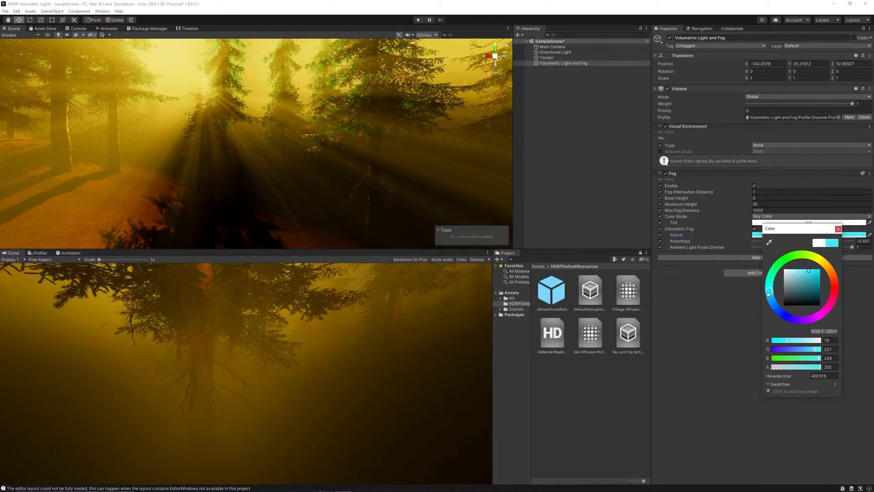
pyautogui.moveTo(770, 293); pyautogui.dragTo(819, 288)
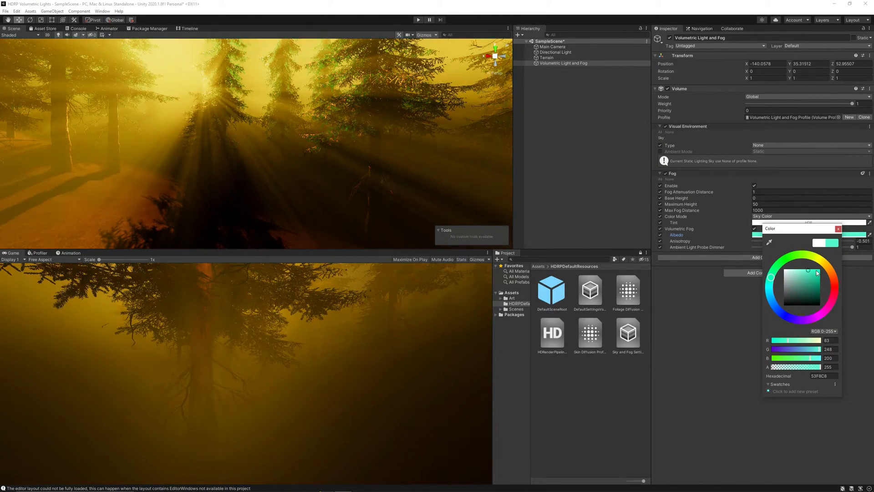
pyautogui.moveTo(816, 272); pyautogui.dragTo(802, 276)
pyautogui.write('fre')
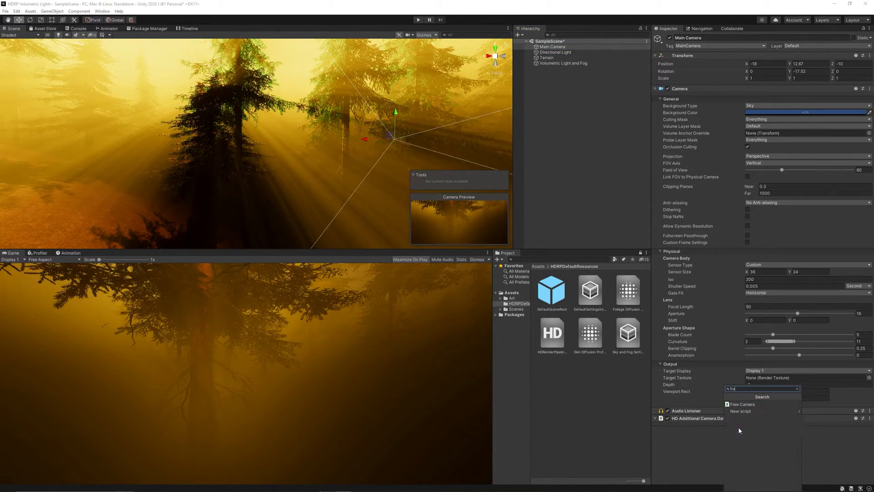
# - Add a Free Camera script to the Main Camera, then test flying in Play mode
pyautogui.click(742, 404)
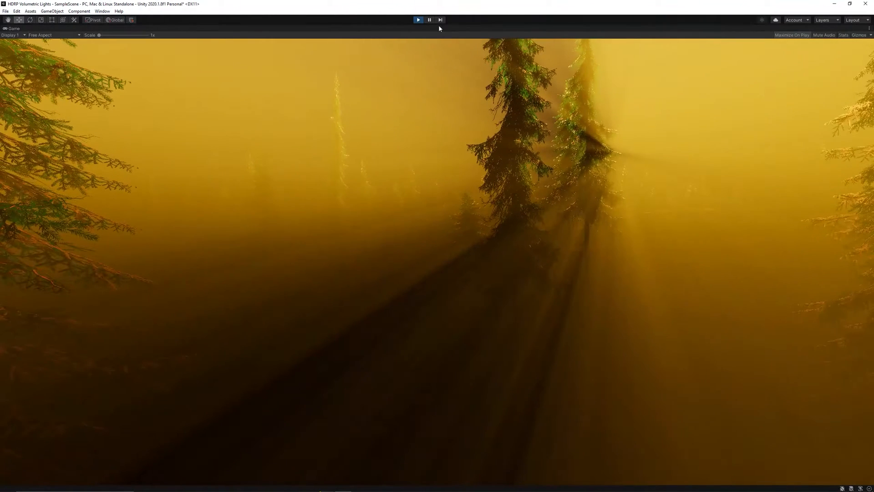
pyautogui.click(419, 19)
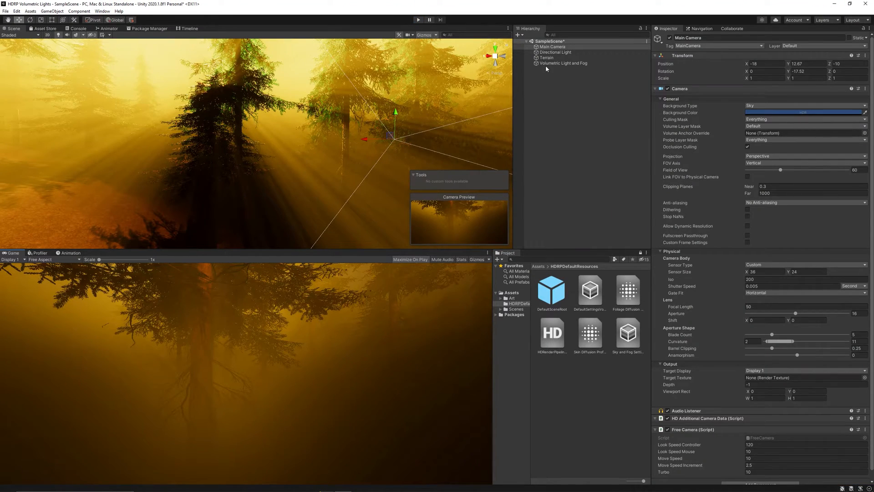
# - Cool the sunlight to about 12600 K and lower the fog's Ambient Light Probe Dimmer
pyautogui.click(556, 52)
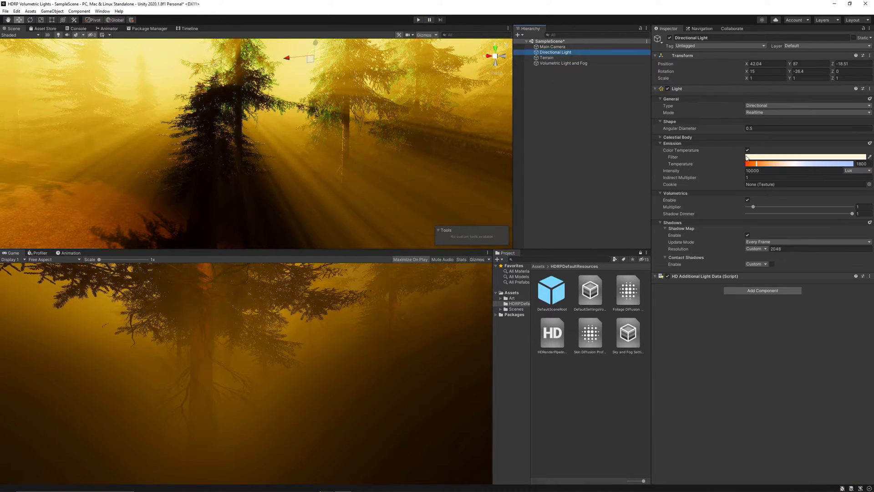
pyautogui.moveTo(747, 164); pyautogui.dragTo(826, 163)
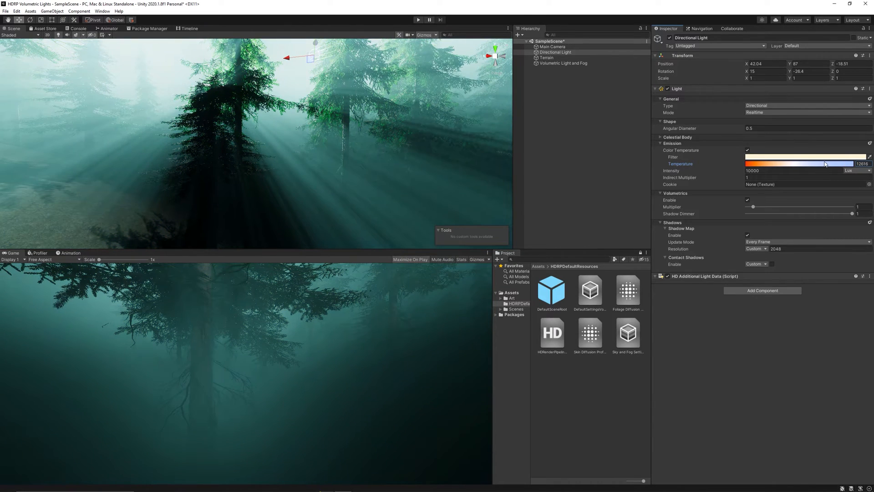
pyautogui.click(564, 63)
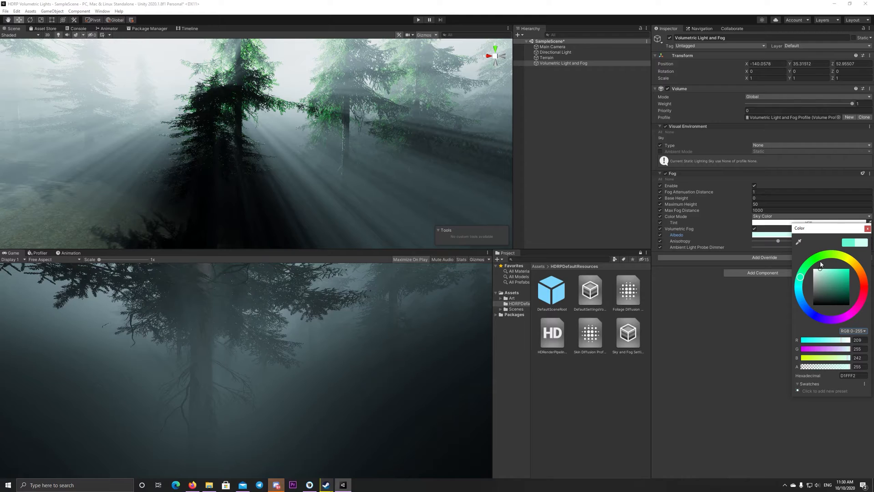
pyautogui.click(555, 52)
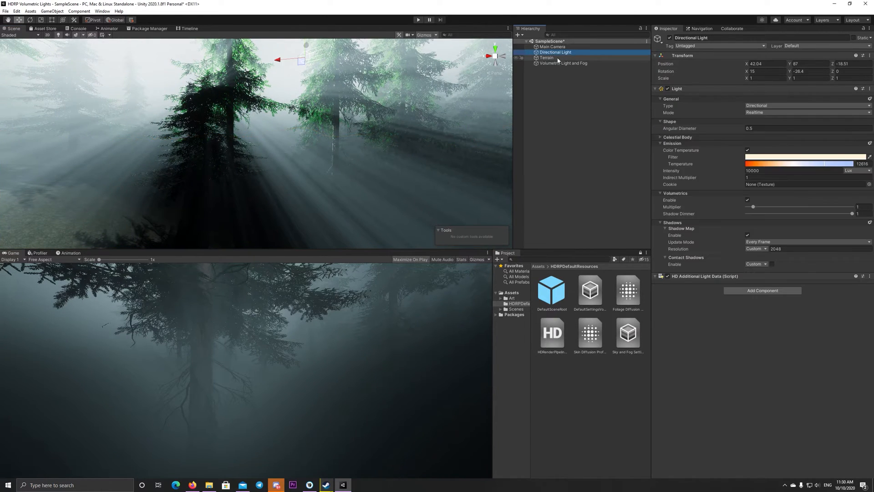
pyautogui.click(563, 63)
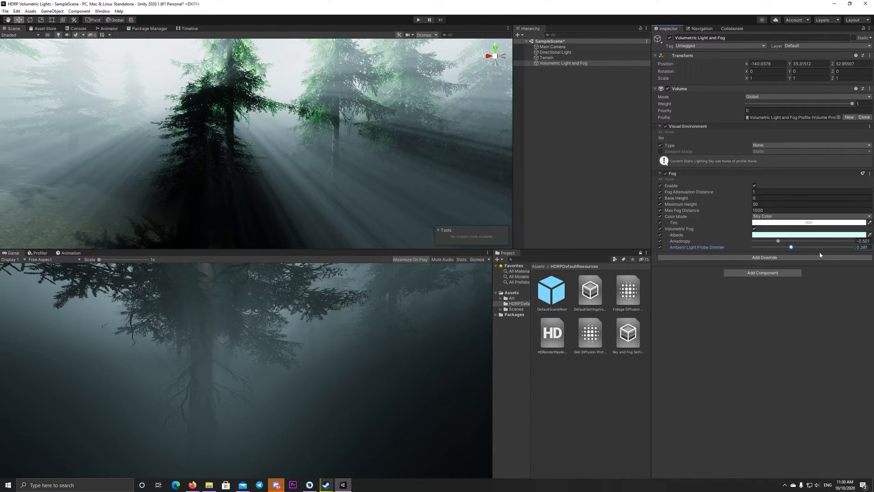
pyautogui.moveTo(780, 240); pyautogui.dragTo(839, 241)
pyautogui.write('volu')
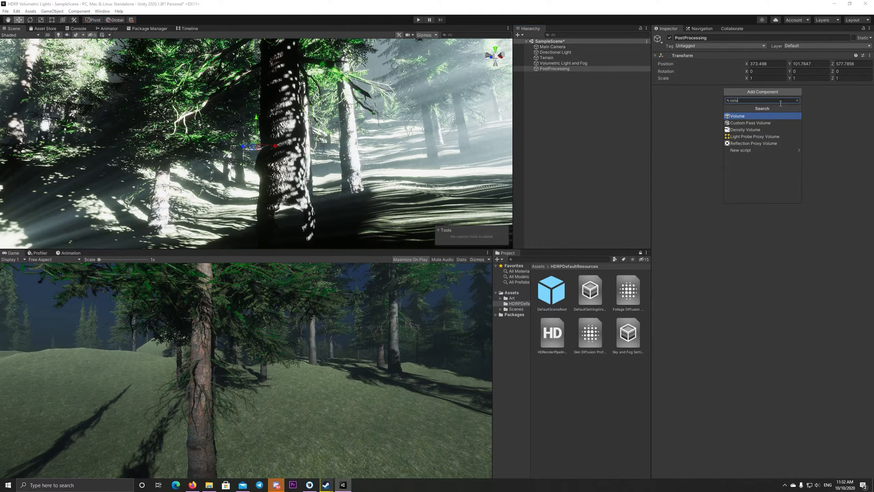
# - Add a Volume to PostProcessing with Bloom threshold 1 and lens dirt enabled
pyautogui.click(737, 116)
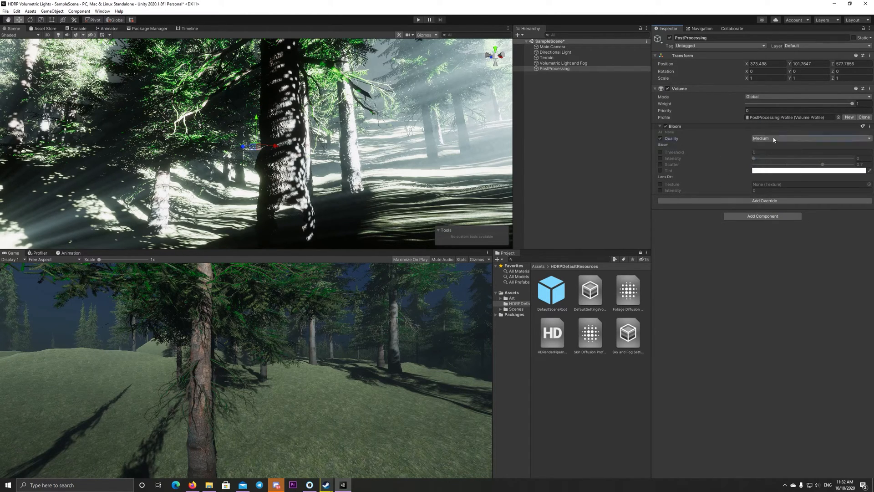
pyautogui.click(660, 152)
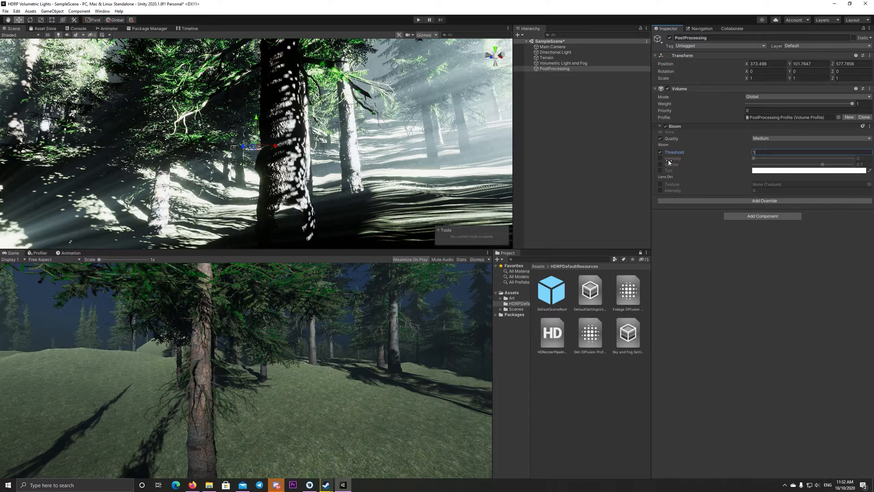
pyautogui.click(661, 158)
pyautogui.write('0.')
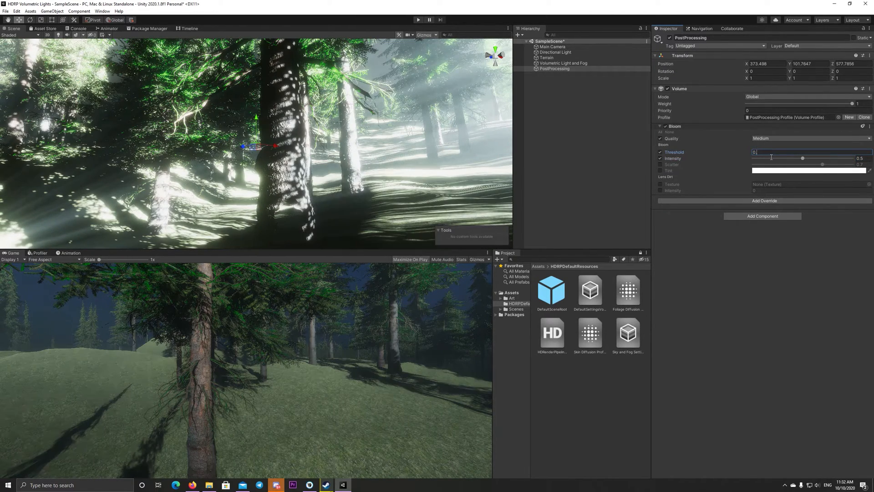
pyautogui.write('1')
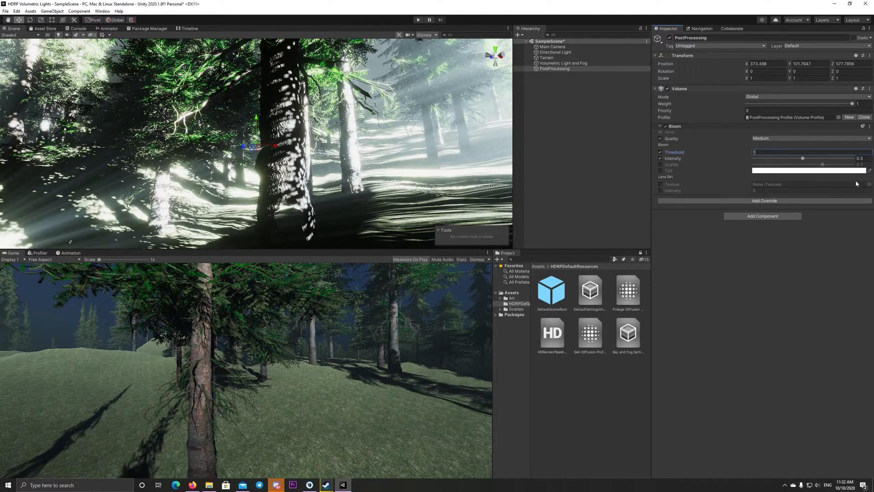
pyautogui.click(660, 184)
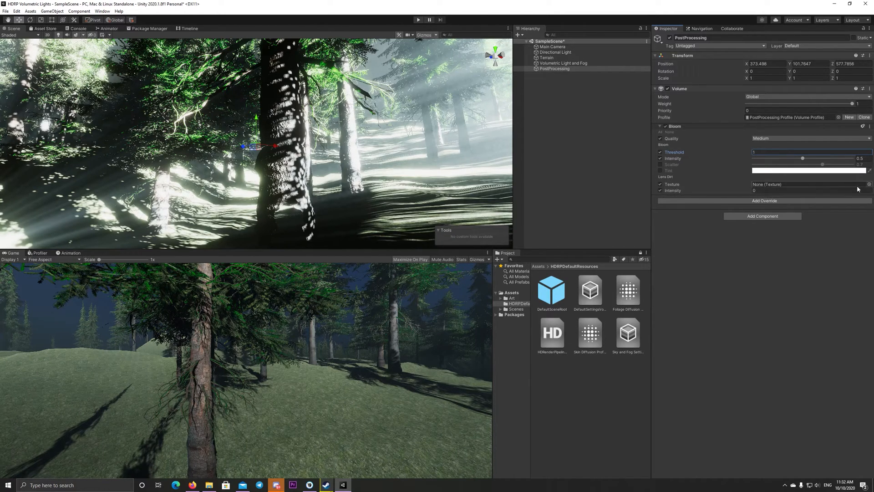
# - Import the Additional Post-processing Data sample and set lens dirt intensity to 25
pyautogui.click(106, 11)
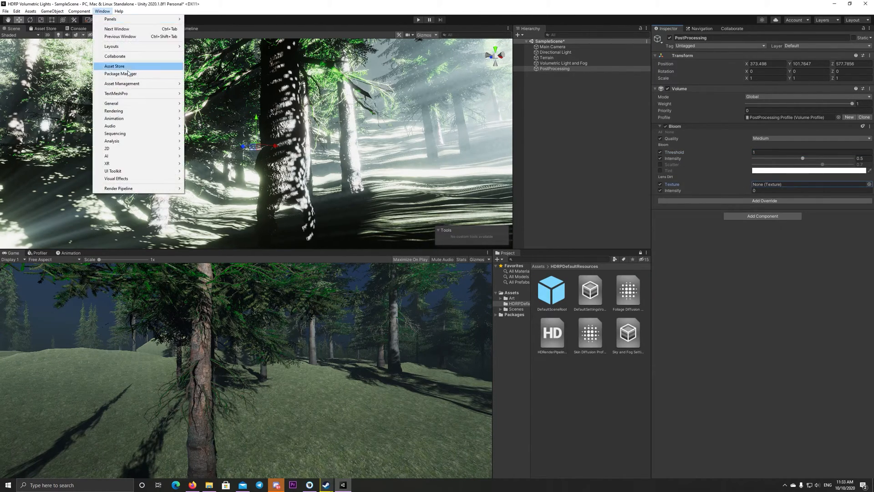
pyautogui.click(121, 74)
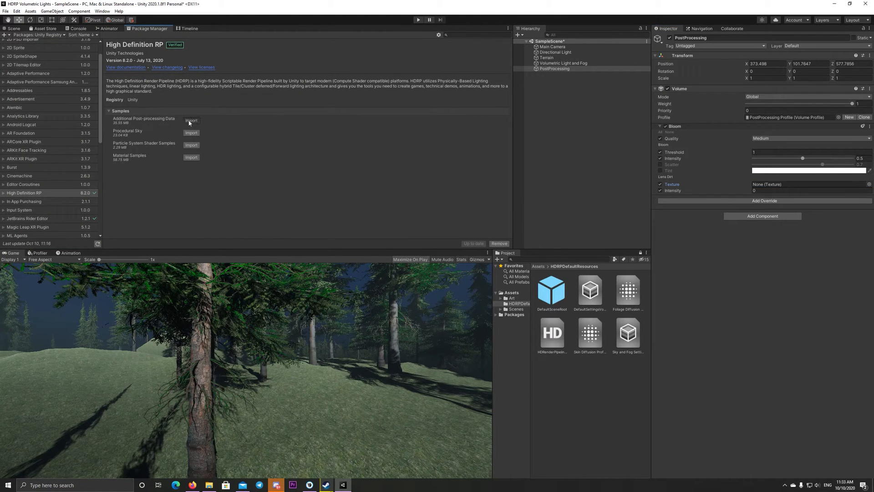
pyautogui.click(192, 121)
pyautogui.write('5')
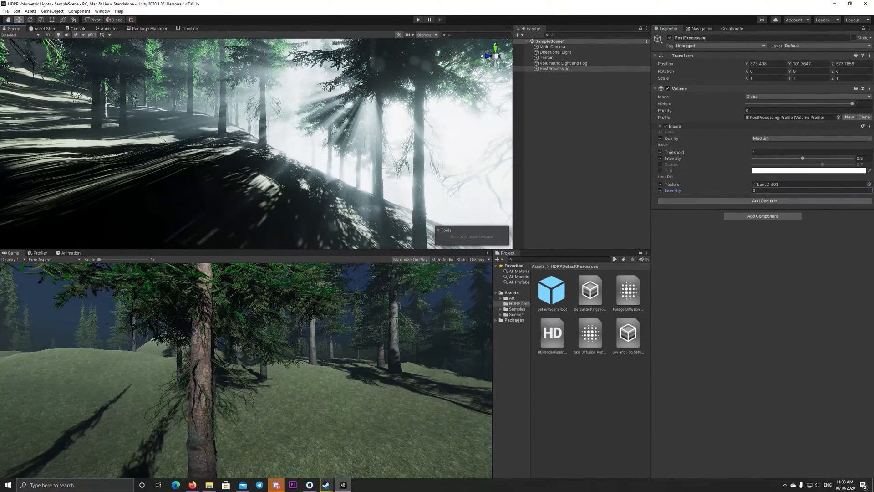
pyautogui.write('25')
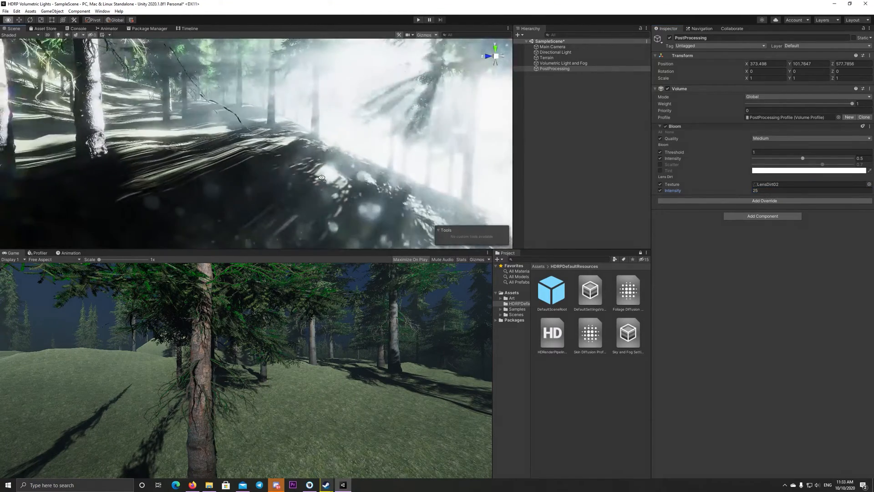
pyautogui.click(764, 201)
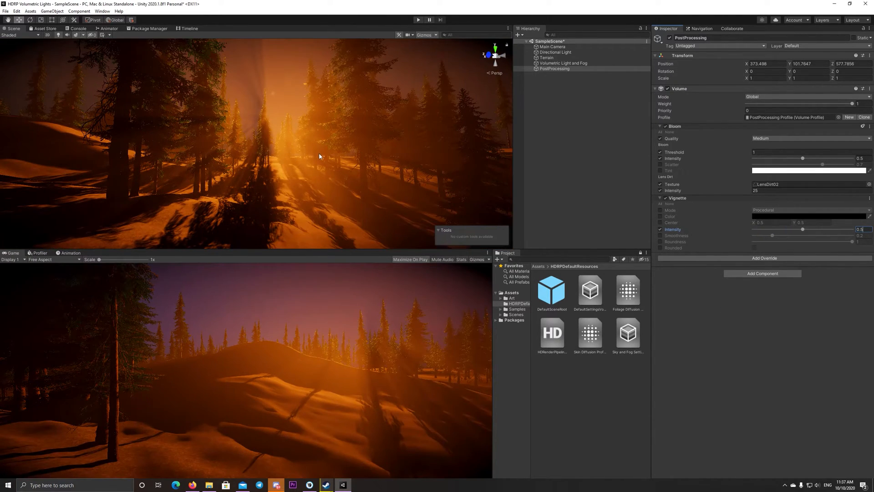
# - Orbit the Scene view along the sunlit slope and open the Cinemachine menu
pyautogui.moveTo(320, 156); pyautogui.dragTo(348, 163)
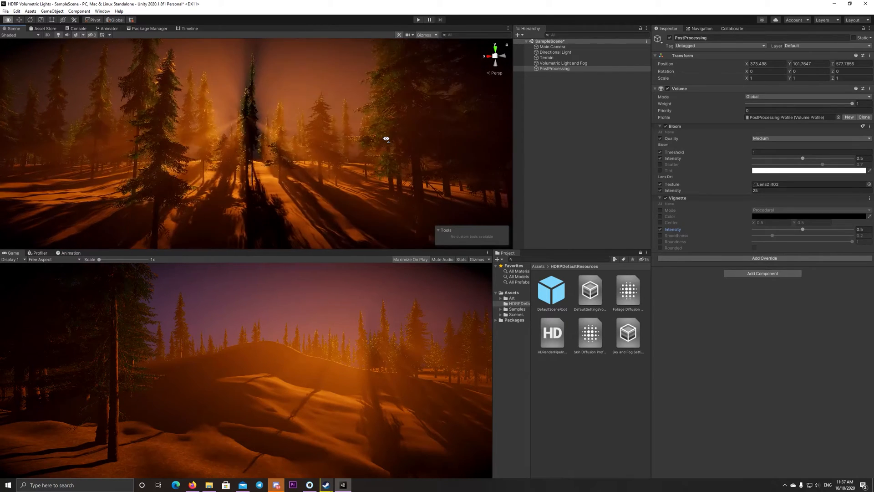
pyautogui.click(119, 10)
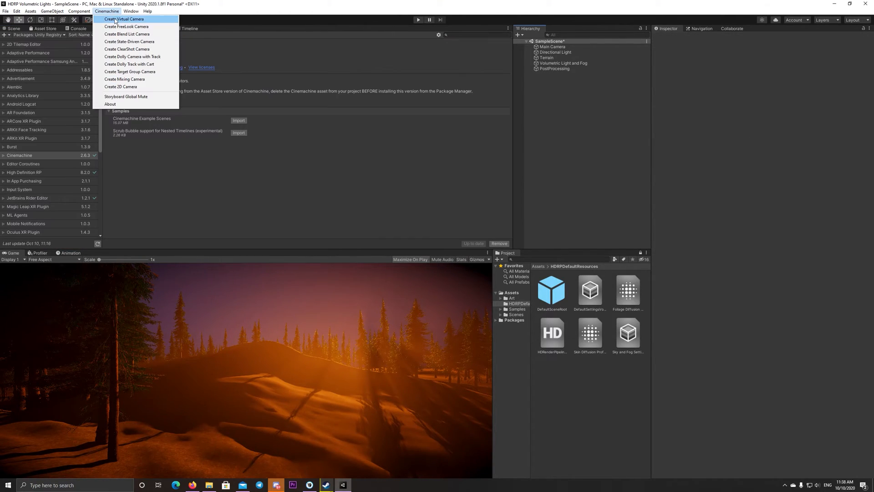
# - Create a Cinemachine virtual camera, preview and rewind the Cutscene timeline, then run the scene
pyautogui.click(123, 19)
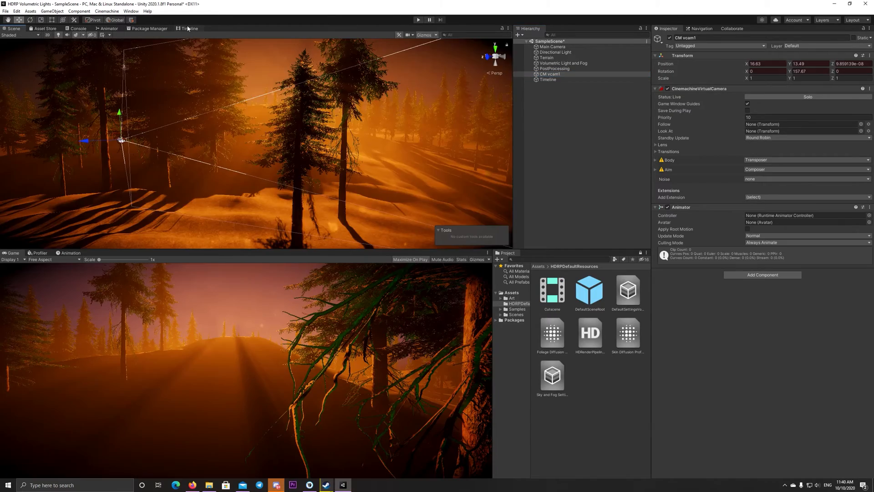
pyautogui.click(190, 28)
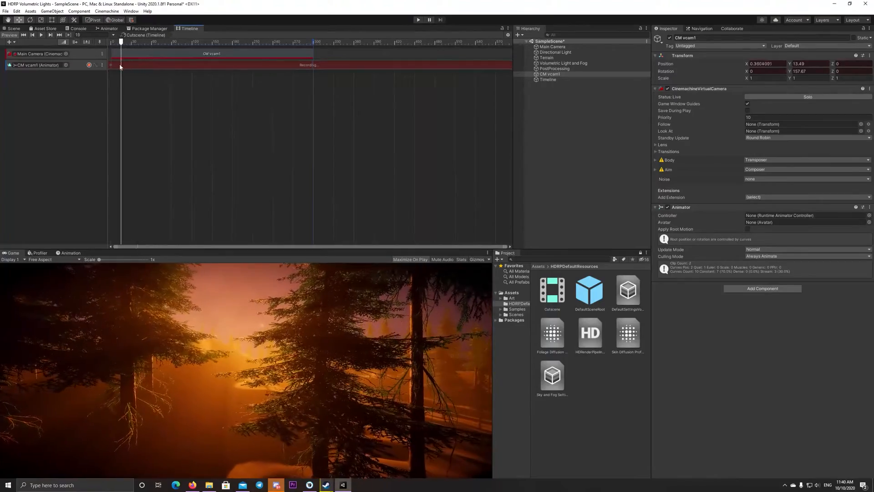
pyautogui.click(39, 35)
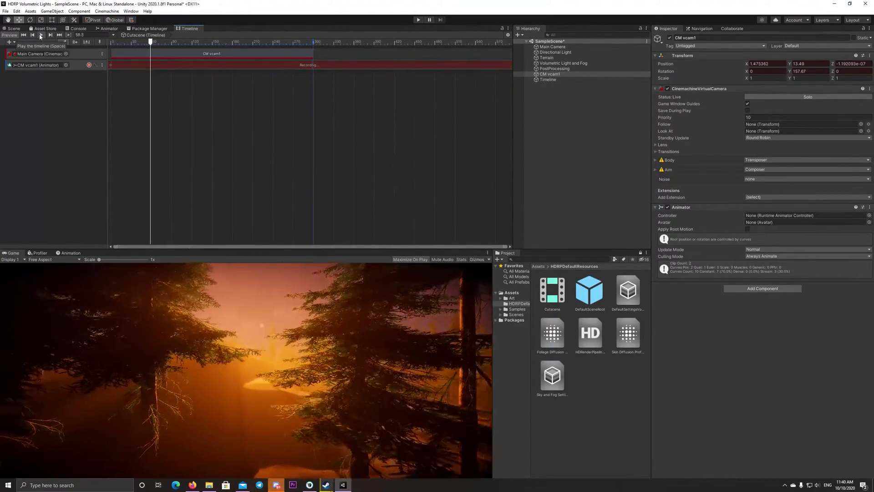
pyautogui.moveTo(151, 42); pyautogui.dragTo(234, 41)
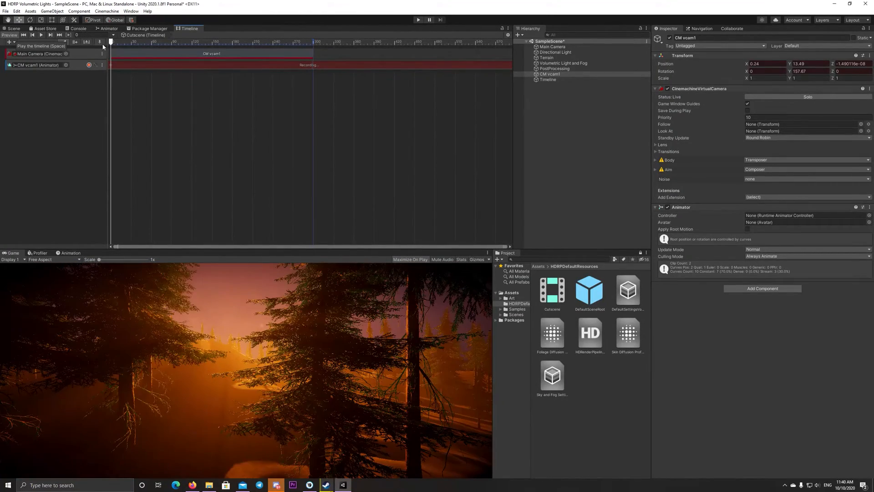
pyautogui.click(417, 19)
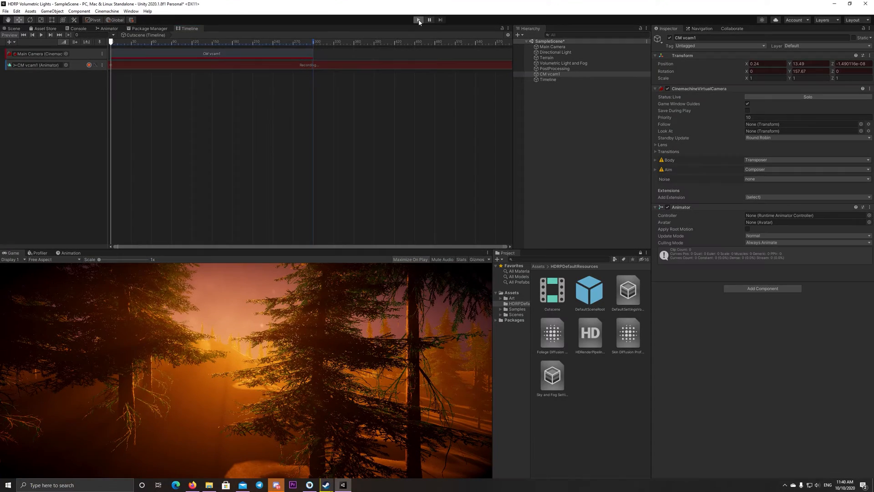